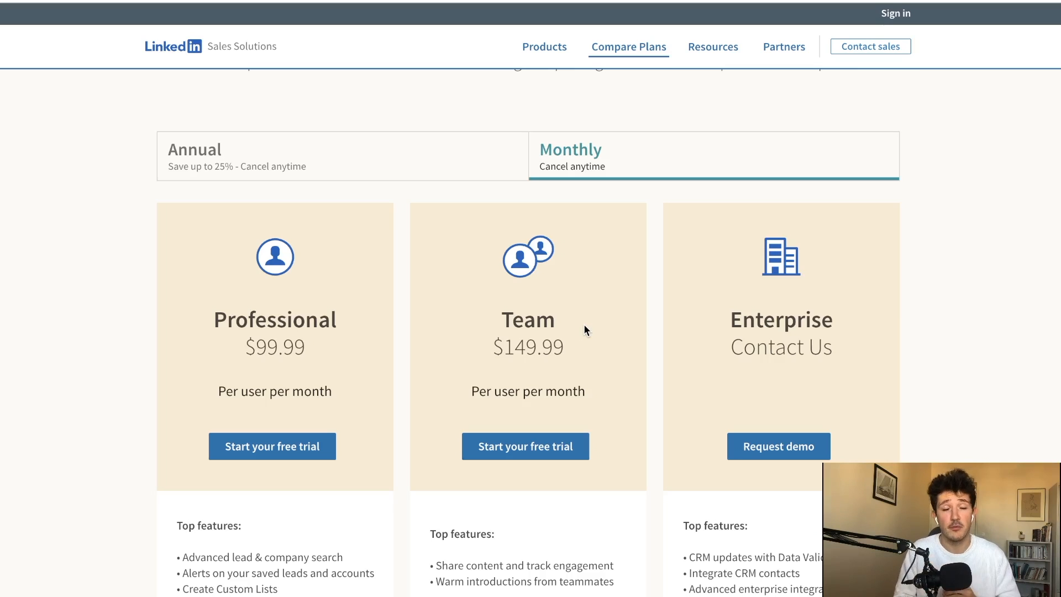
Step: Switch plan pricing to annual billing: Professional $79.99 and Team $108.33 per user per month
{"action": "left_click", "coordinate": [342, 156]}
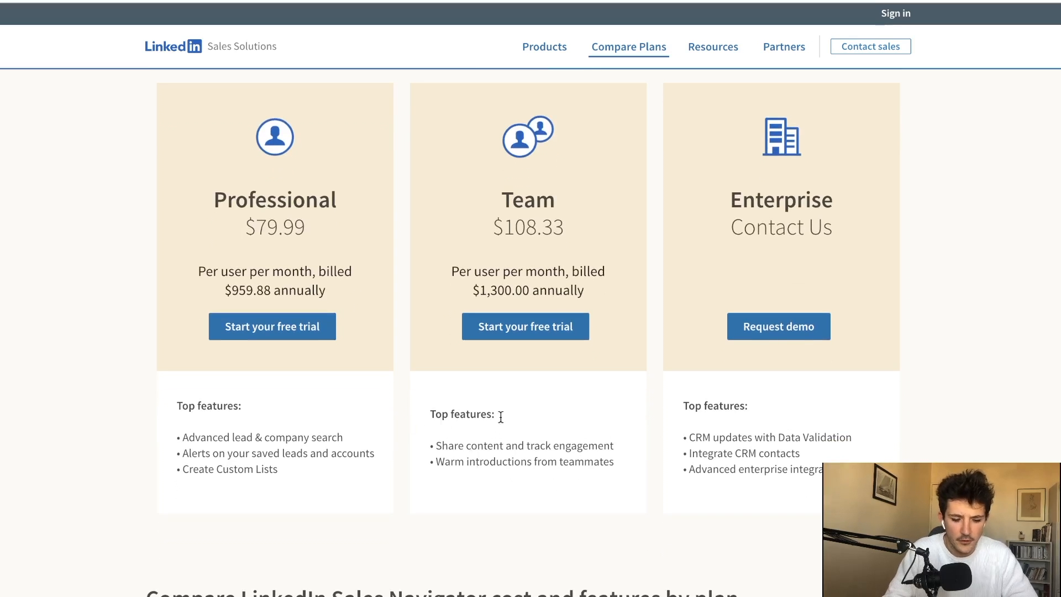
{"action": "mouse_move", "coordinate": [509, 421]}
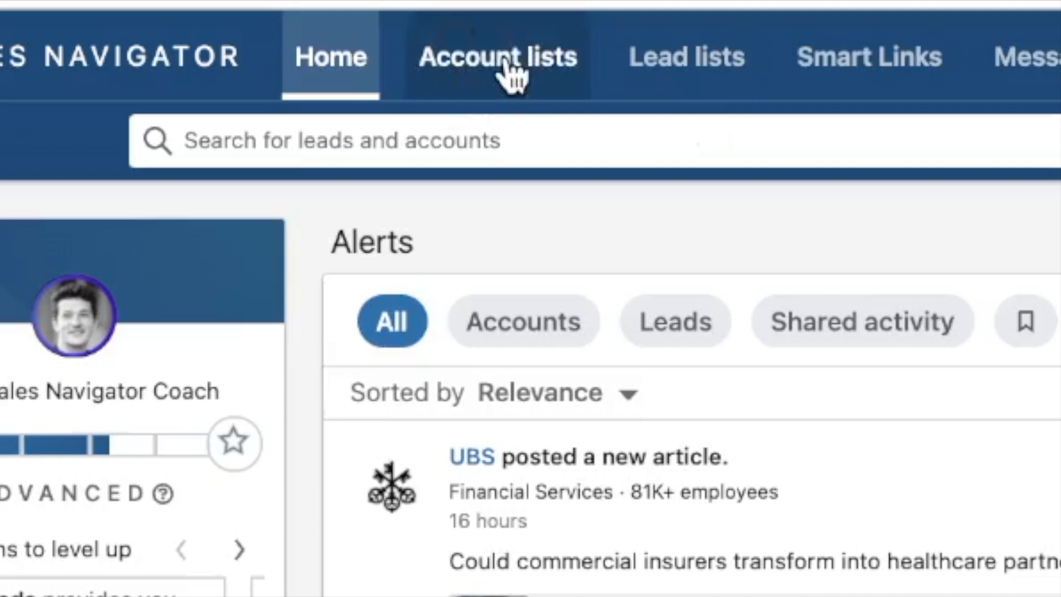
Step: From Account lists, start a new account list uploaded from a CSV file
{"action": "left_click", "coordinate": [494, 56]}
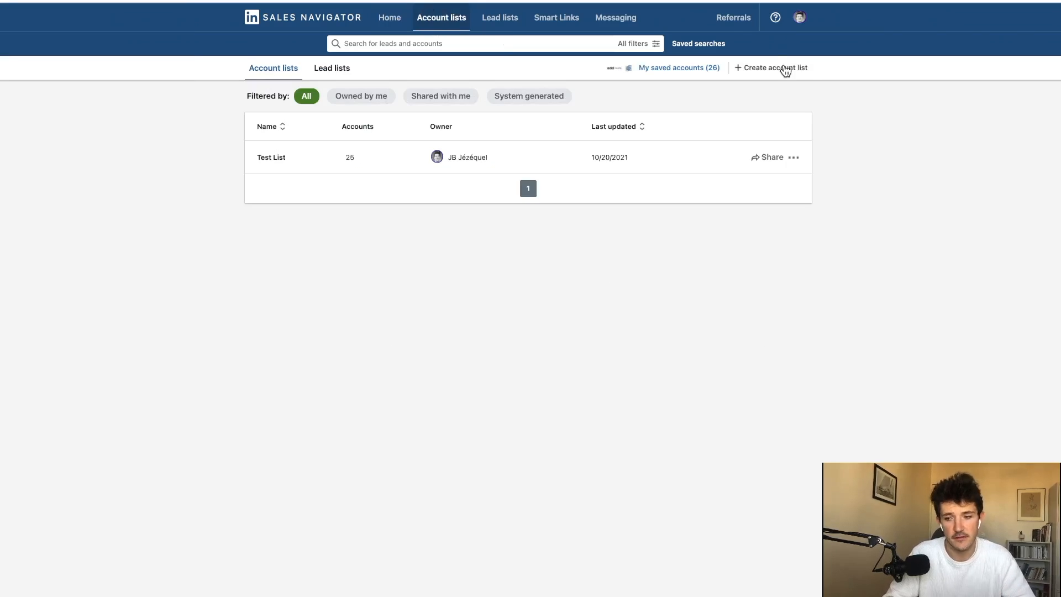
{"action": "left_click", "coordinate": [774, 67]}
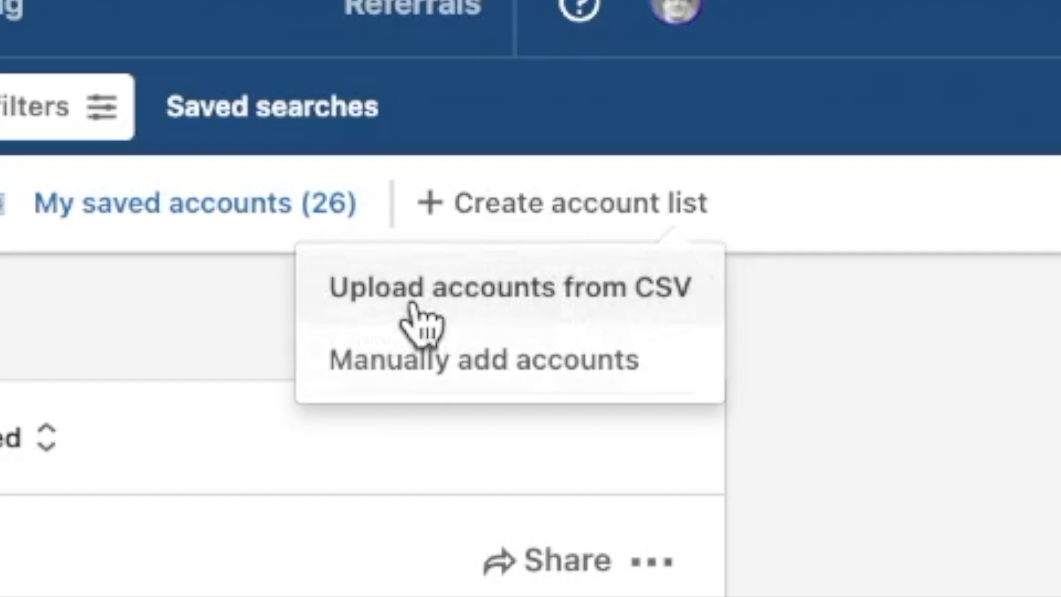
{"action": "left_click", "coordinate": [511, 285]}
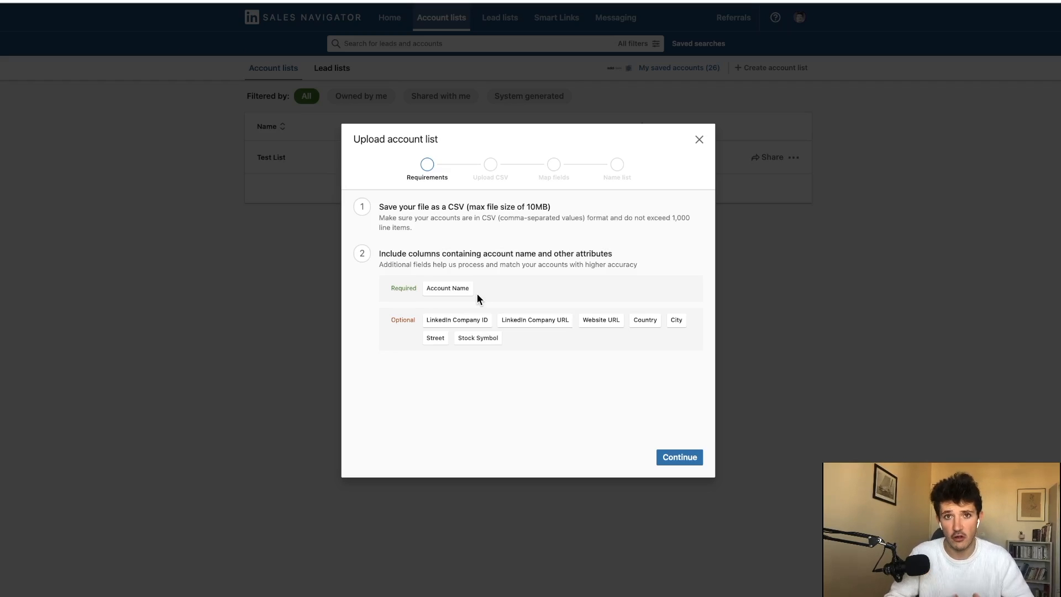
{"action": "mouse_move", "coordinate": [485, 297]}
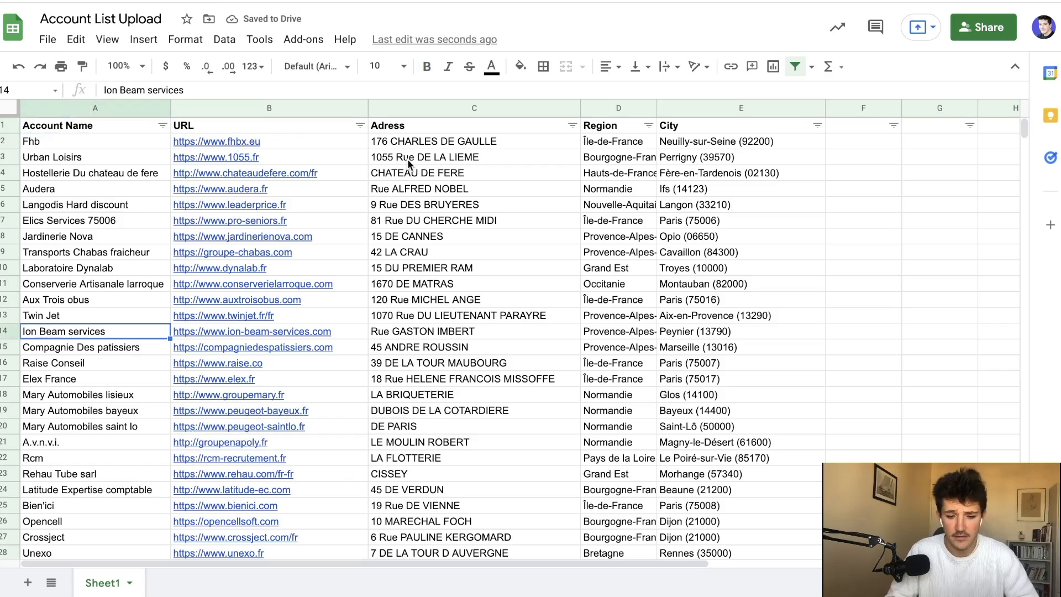
{"action": "mouse_move", "coordinate": [459, 106]}
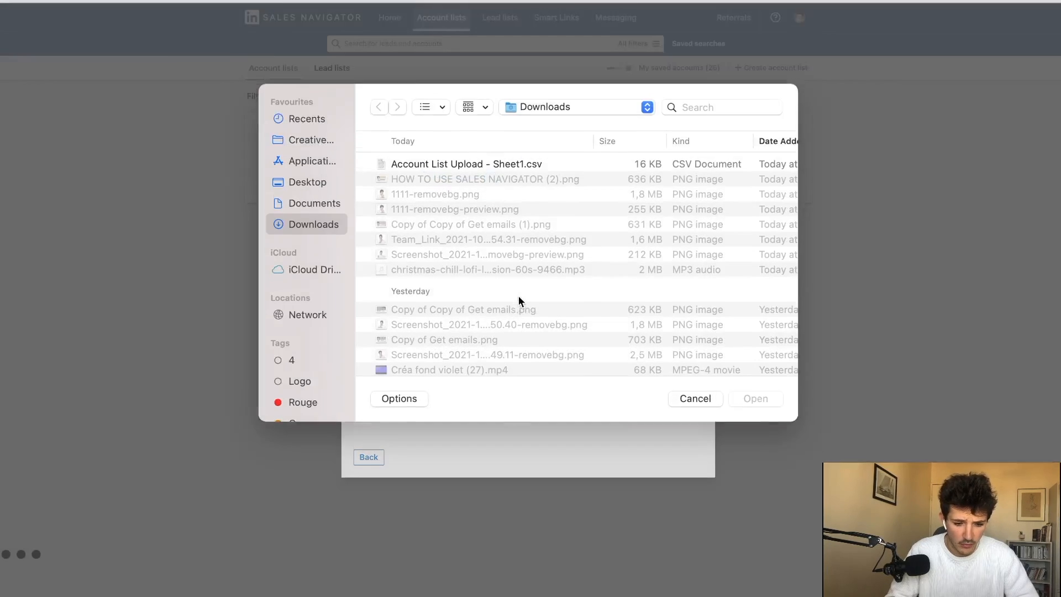
Step: Upload Account List Upload - Sheet1.csv, map entreprise to Account Name, and leave Company ID unmapped
{"action": "left_click", "coordinate": [467, 163]}
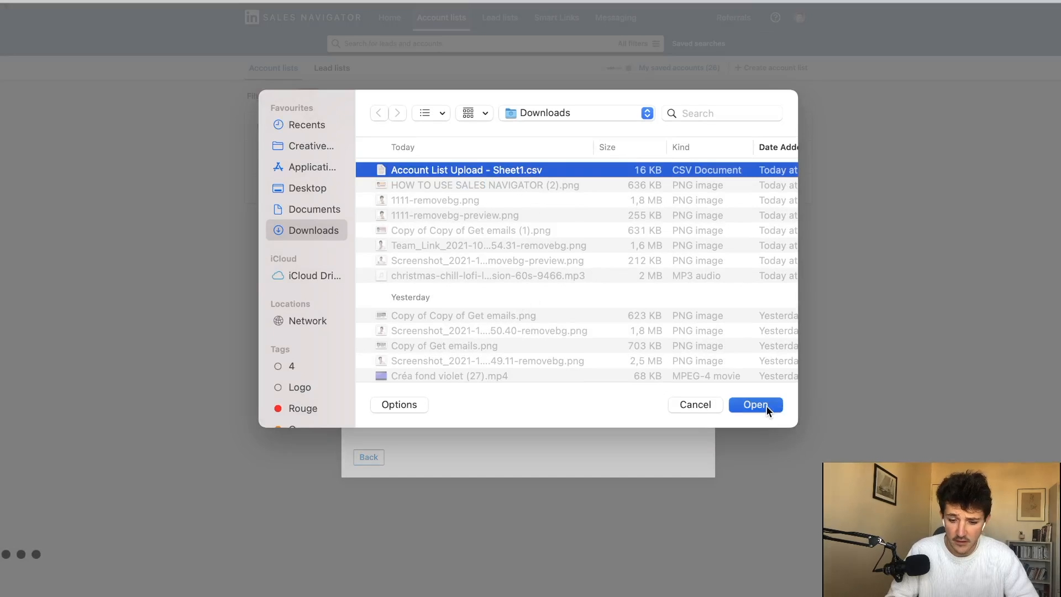
{"action": "left_click", "coordinate": [754, 405]}
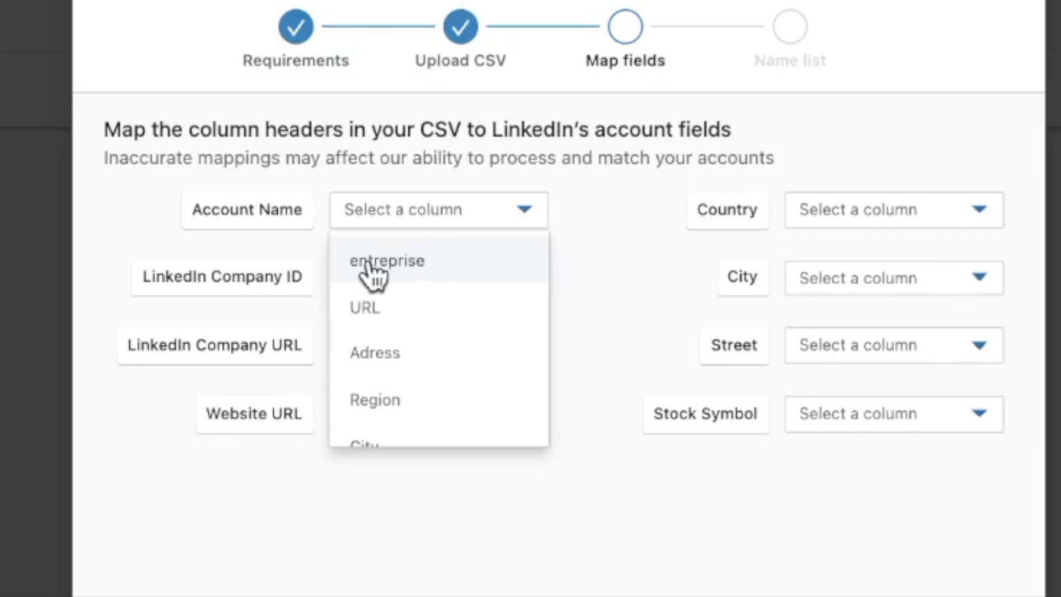
{"action": "left_click", "coordinate": [386, 261]}
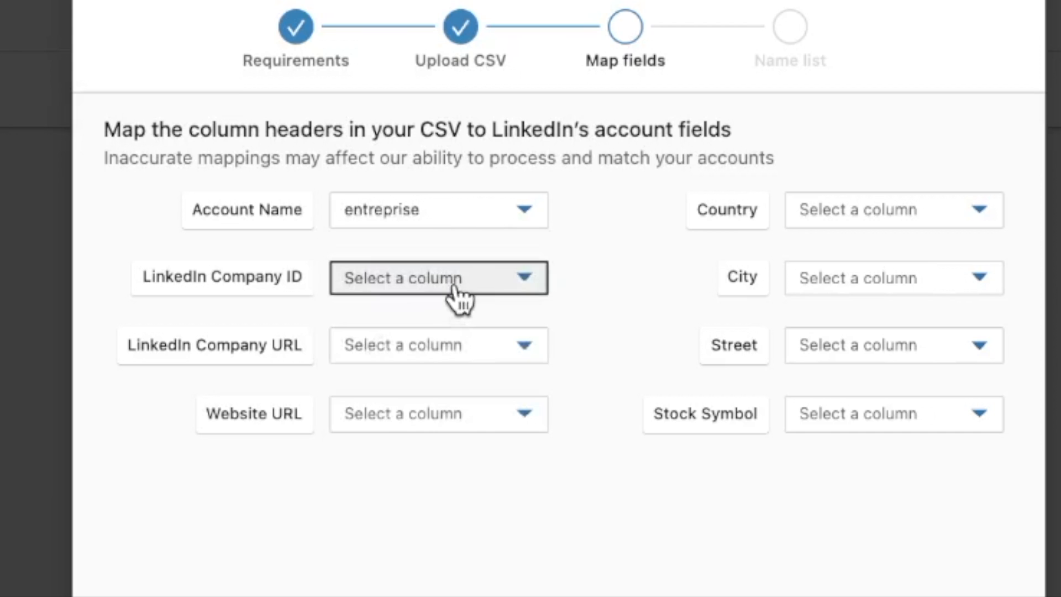
{"action": "left_click", "coordinate": [437, 276]}
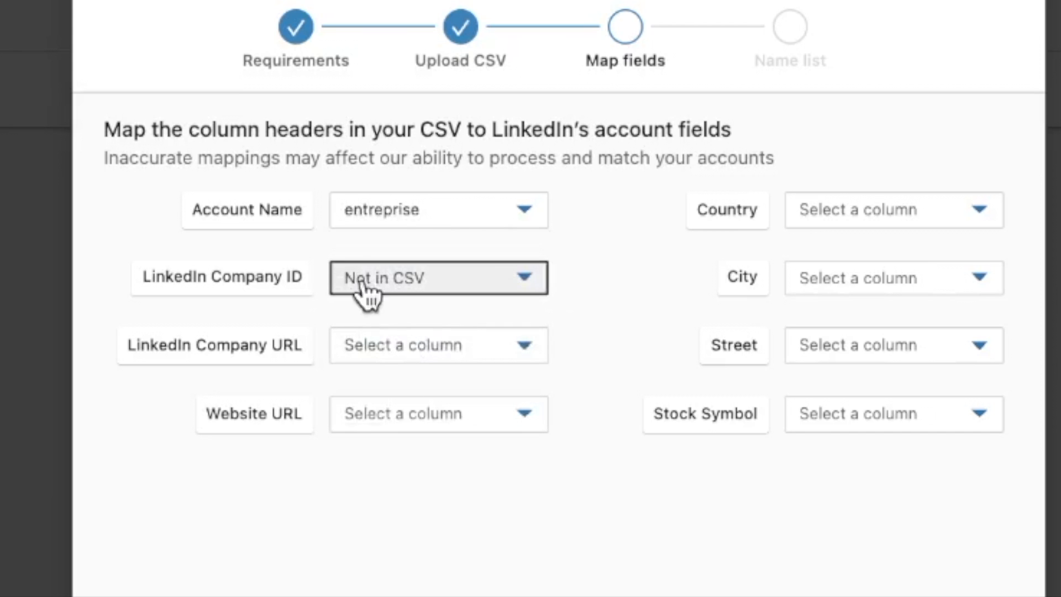
Step: Leave Company URL unmapped; map URL to Website URL, City to City, Adress to Street
{"action": "left_click", "coordinate": [437, 344]}
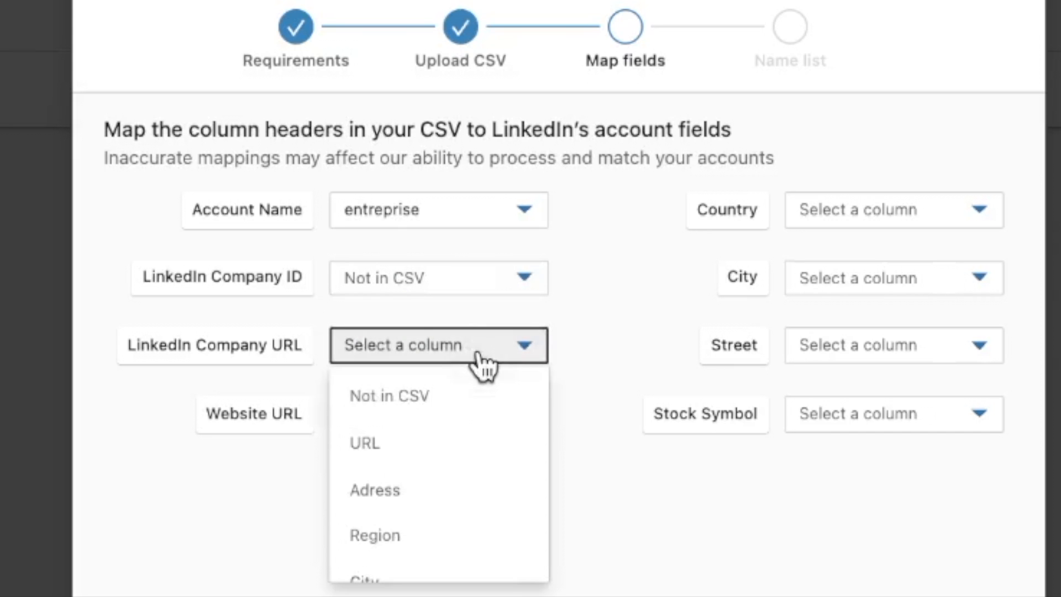
{"action": "left_click", "coordinate": [389, 395]}
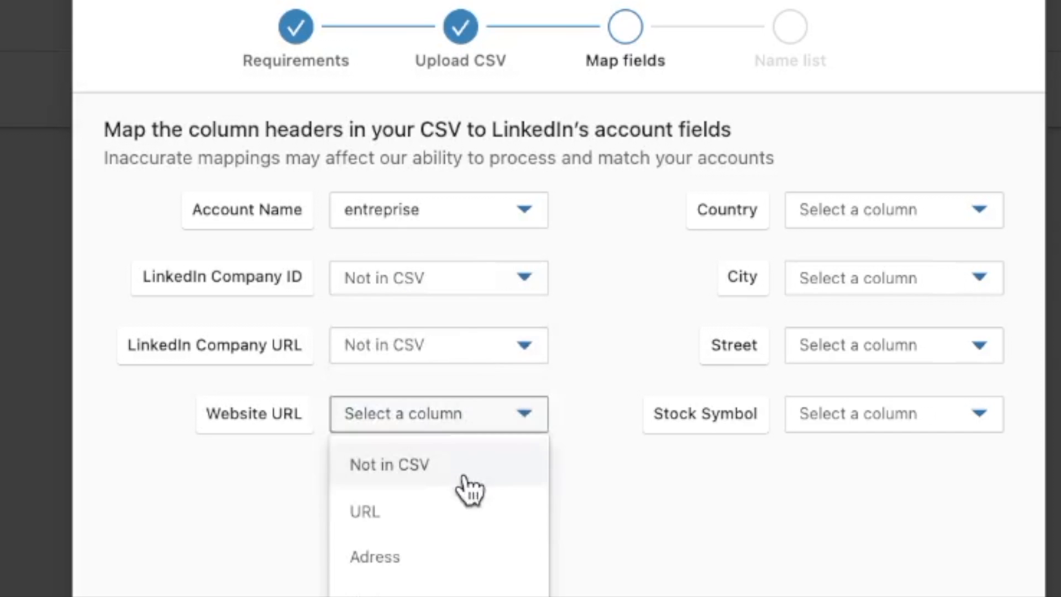
{"action": "mouse_move", "coordinate": [451, 547]}
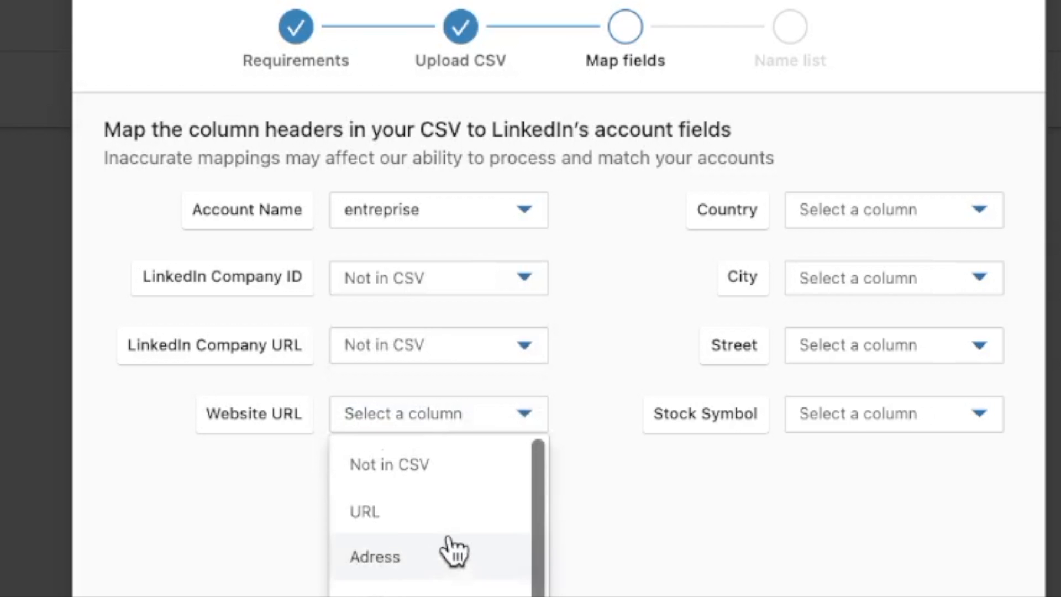
{"action": "left_click", "coordinate": [364, 512]}
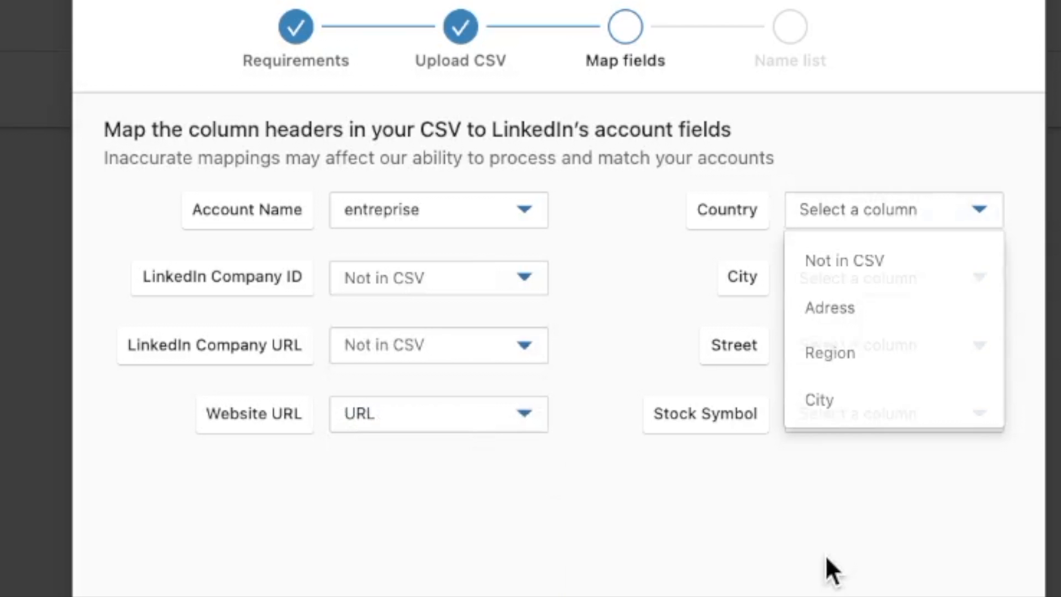
{"action": "left_click", "coordinate": [891, 276]}
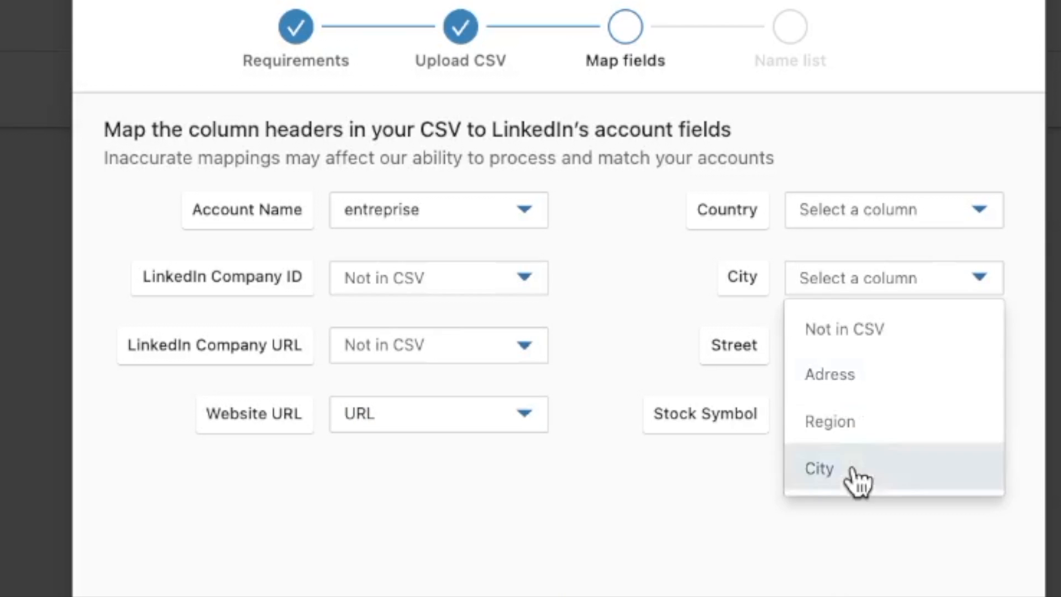
{"action": "left_click", "coordinate": [818, 468]}
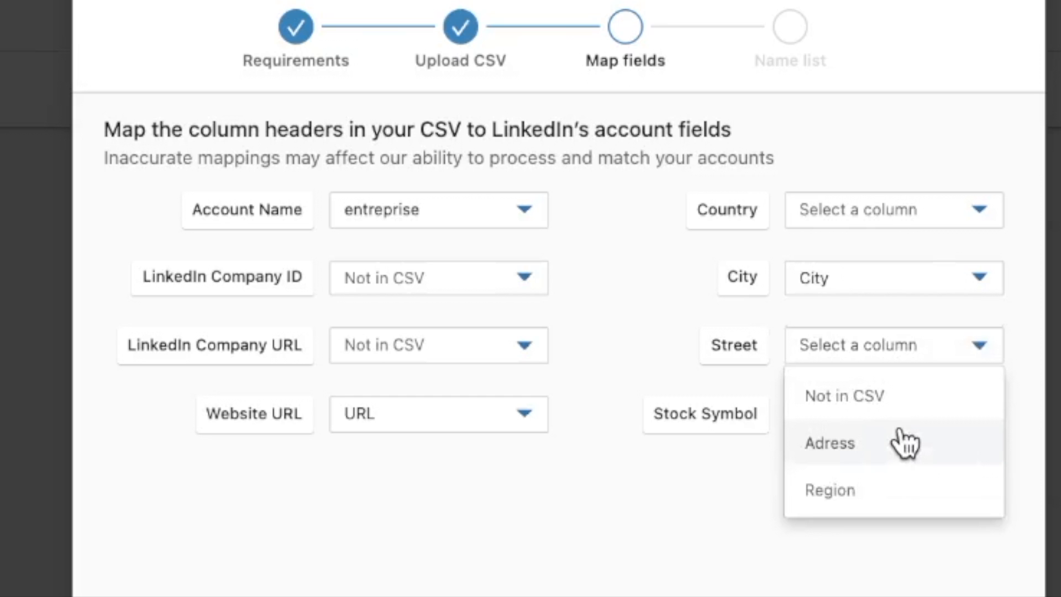
{"action": "left_click", "coordinate": [828, 443]}
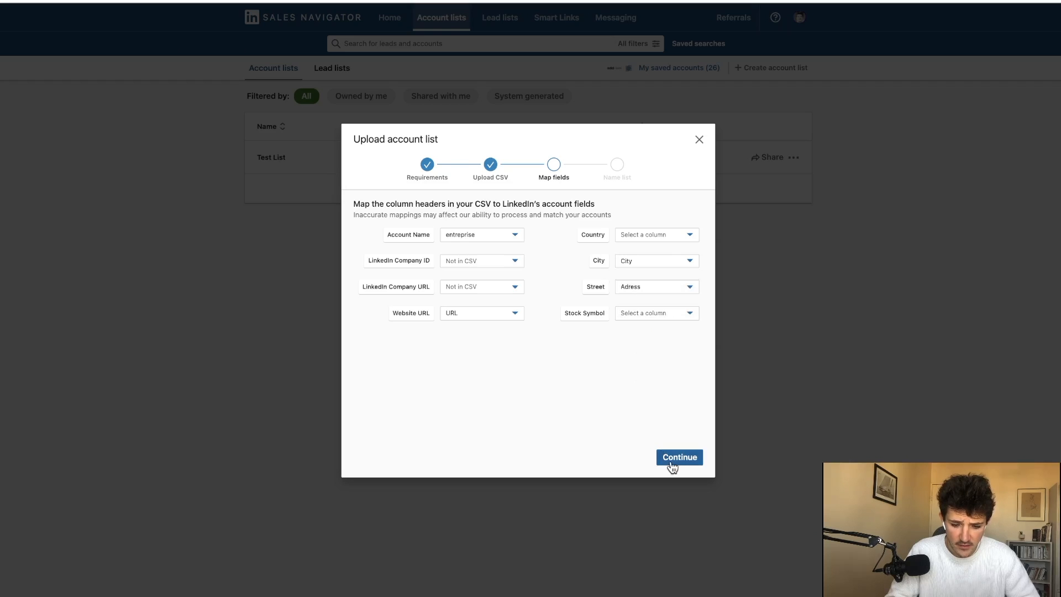
Step: Name the new account list 'Test Upload' and create it
{"action": "left_click", "coordinate": [678, 457]}
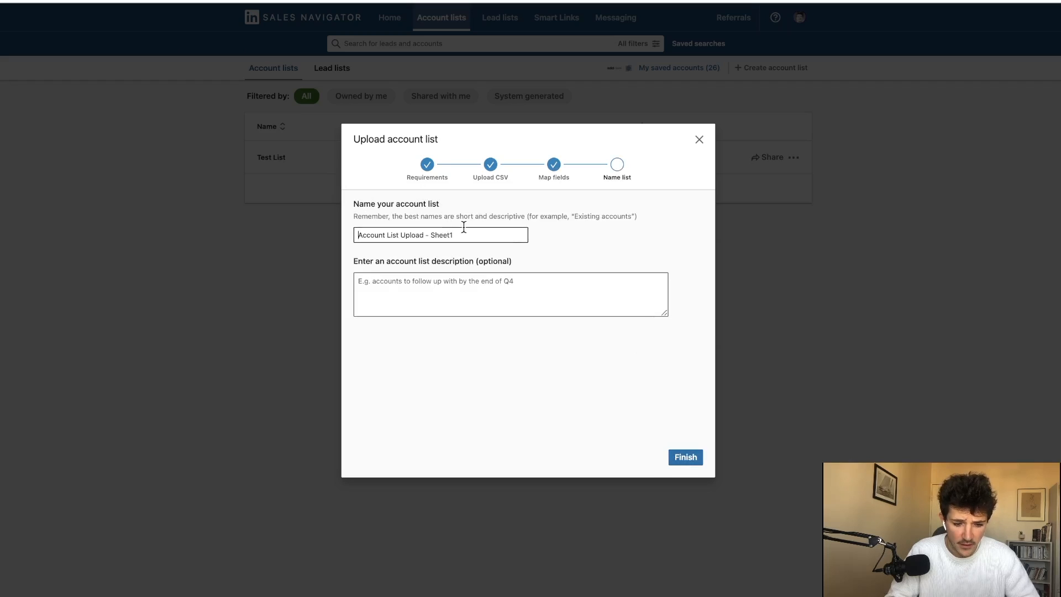
{"action": "type", "text": "Test"}
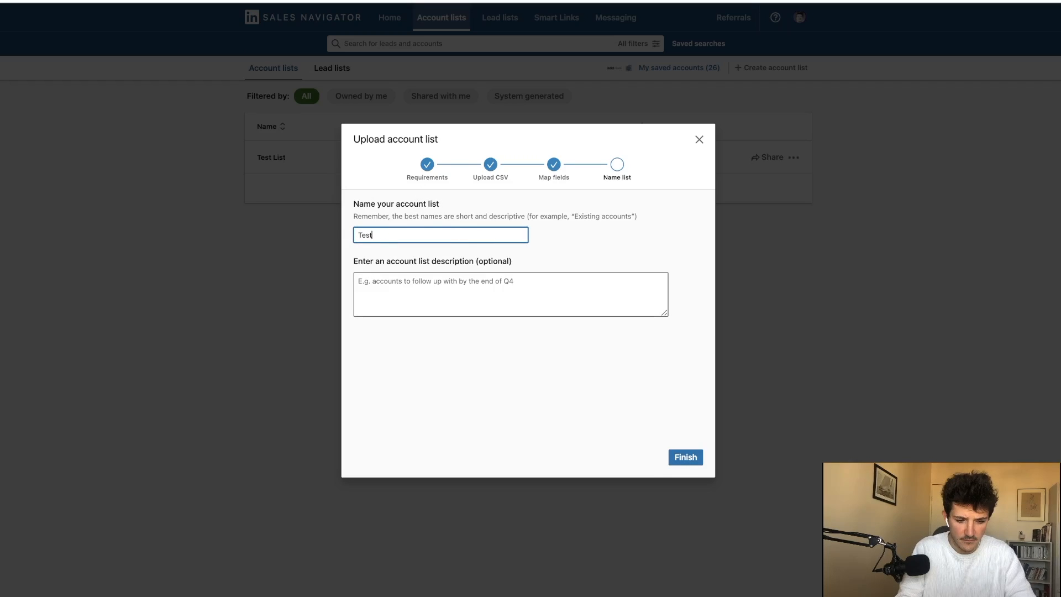
{"action": "type", "text": "Upload"}
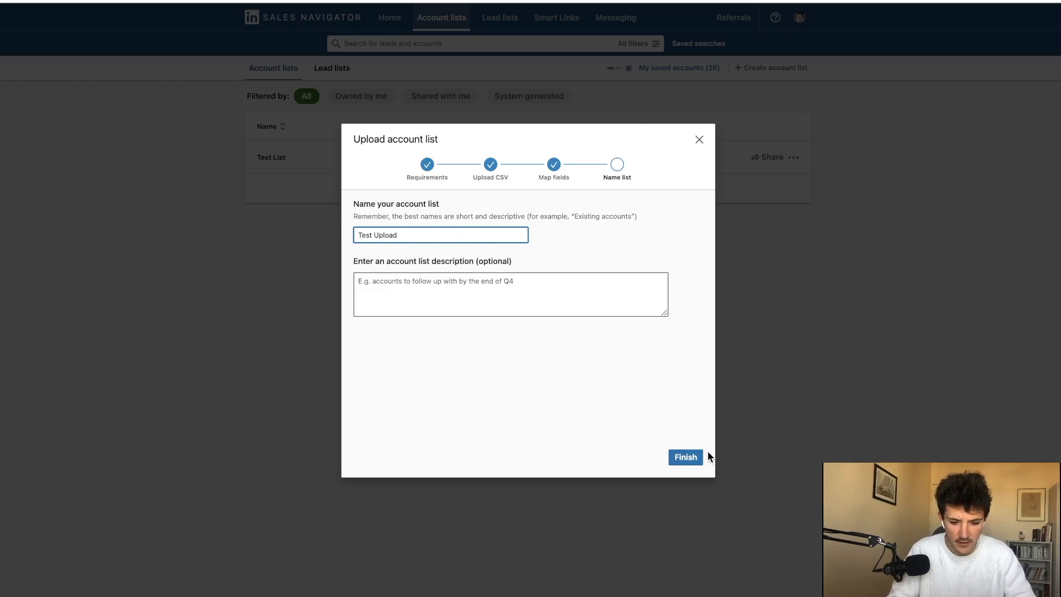
{"action": "left_click", "coordinate": [685, 456]}
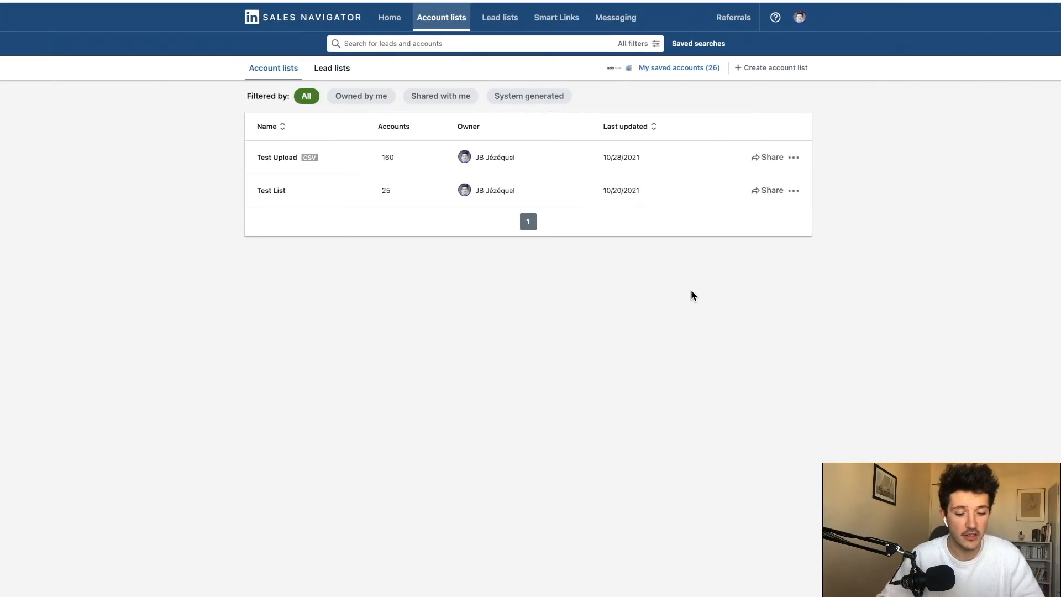
{"action": "mouse_move", "coordinate": [313, 164]}
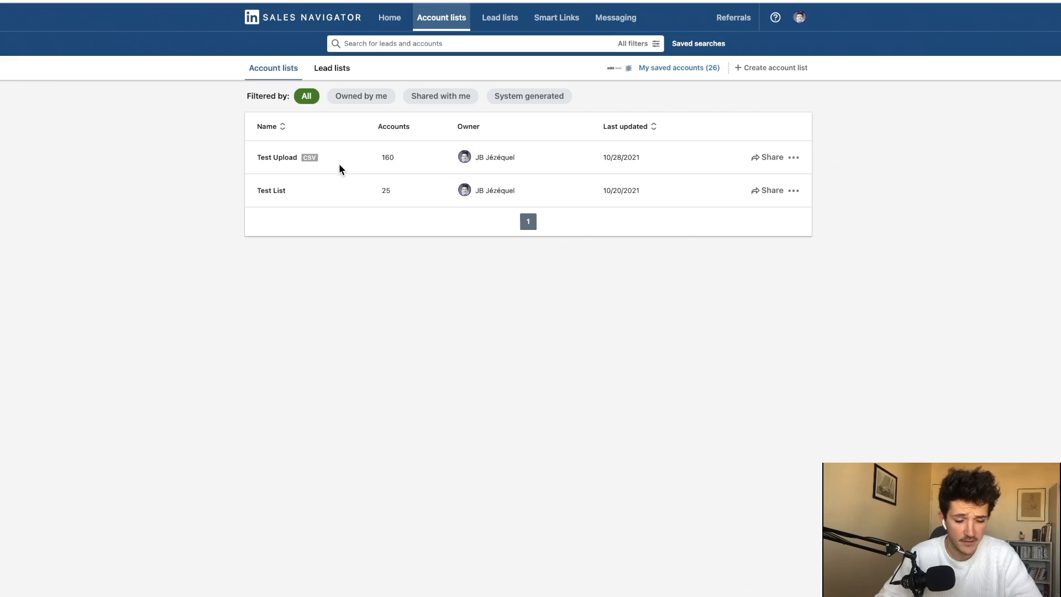
{"action": "mouse_move", "coordinate": [394, 168]}
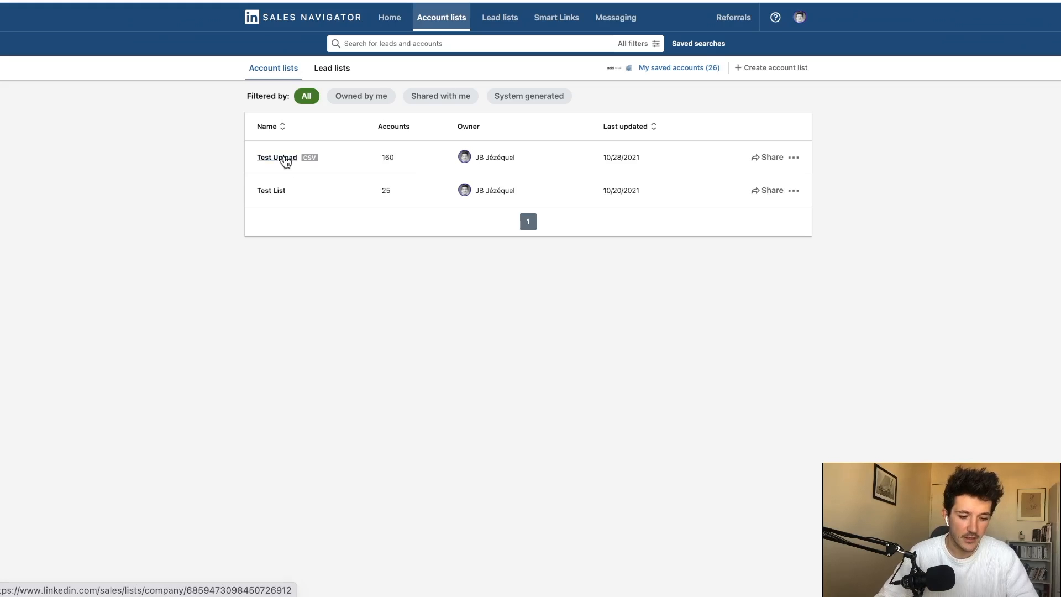
Step: Open the Test Upload list and scroll through its 160 accounts
{"action": "left_click", "coordinate": [276, 157]}
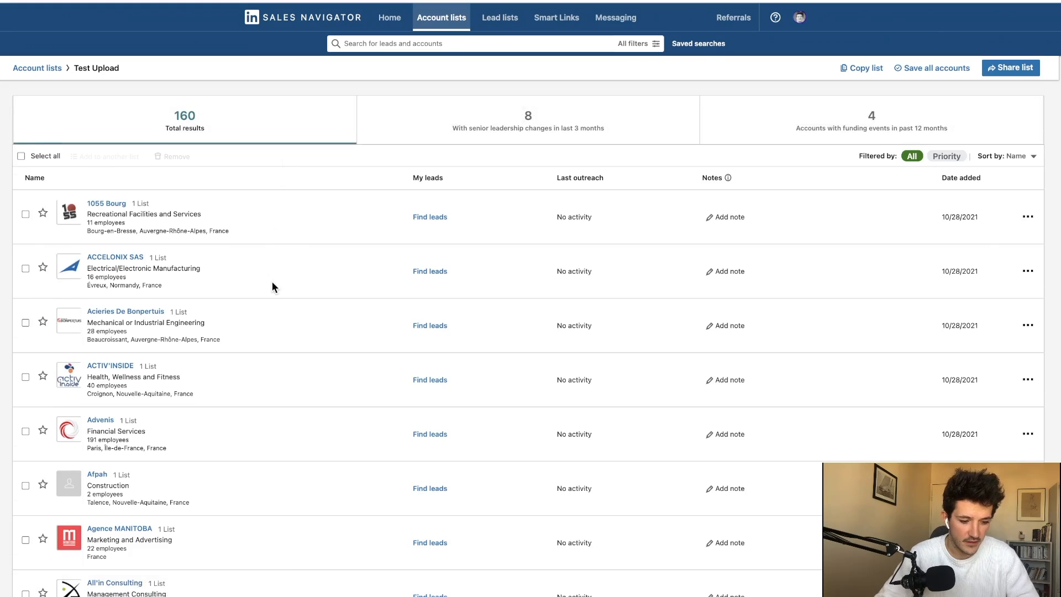
{"action": "scroll", "scroll_direction": "down", "scroll_amount": 3}
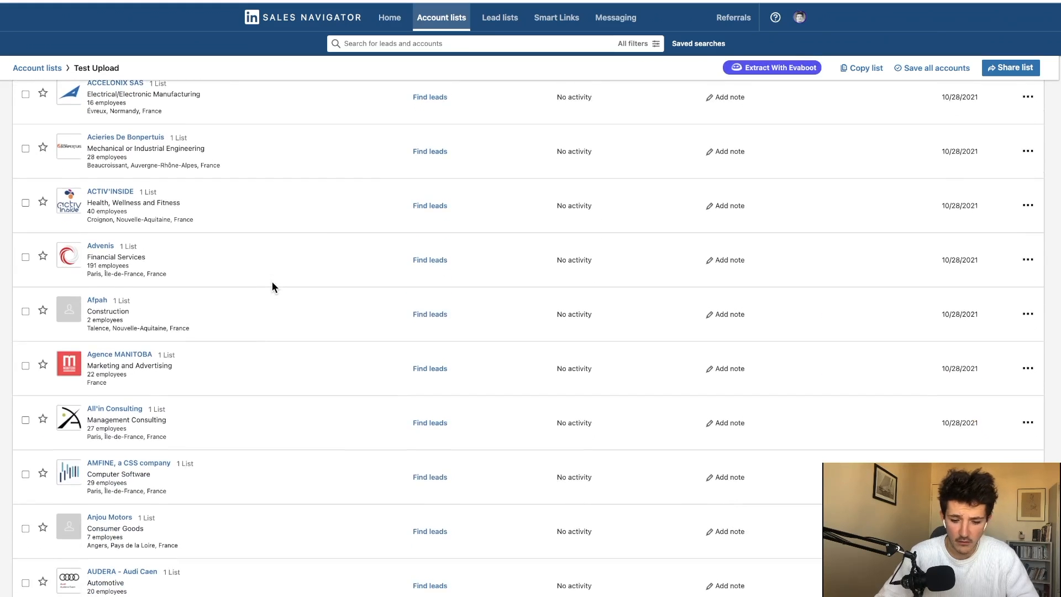
{"action": "scroll", "scroll_direction": "up", "scroll_amount": 3}
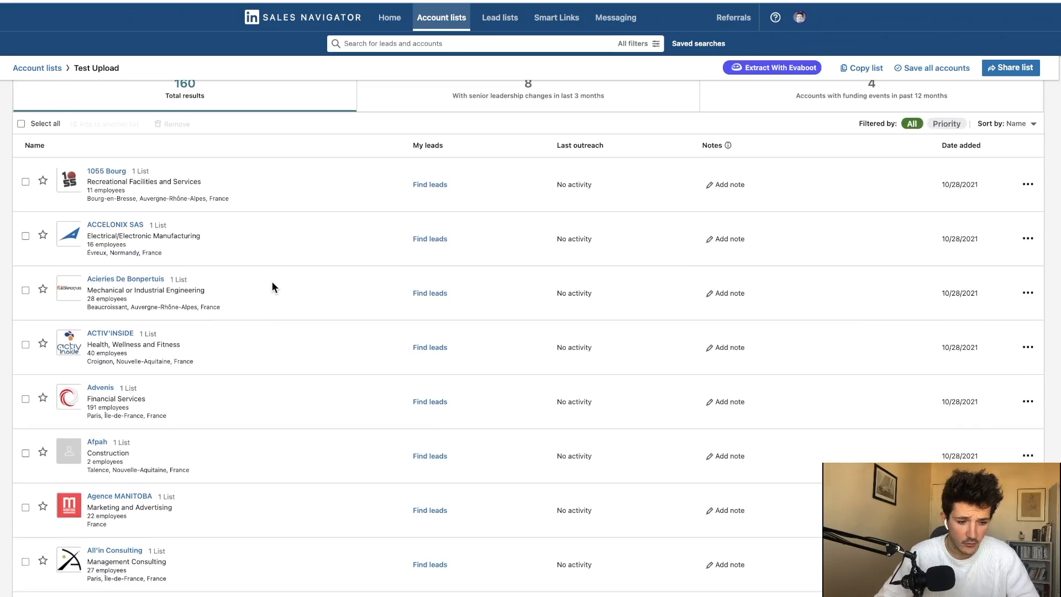
{"action": "scroll", "scroll_direction": "up", "scroll_amount": 3}
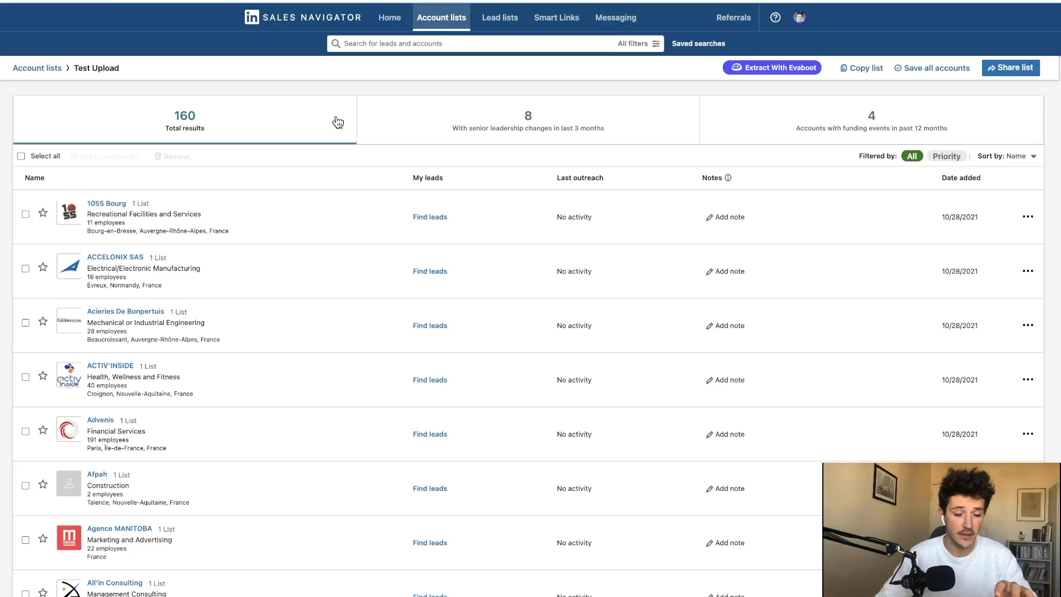
{"action": "mouse_move", "coordinate": [328, 18]}
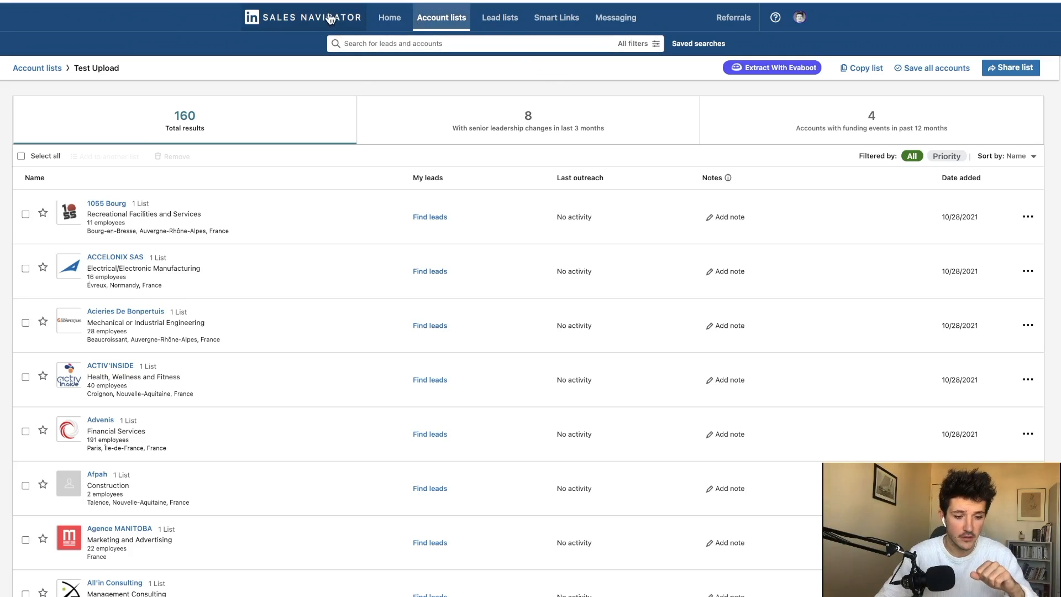
Step: Run a lead search limited to Test Upload accounts and start typing 'CE' as Title
{"action": "left_click", "coordinate": [636, 43]}
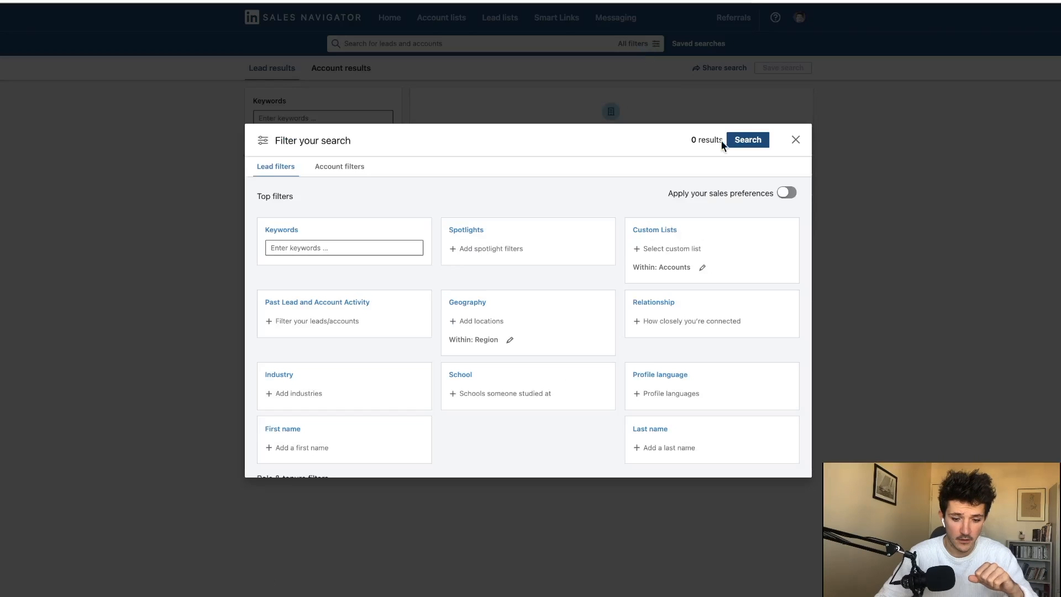
{"action": "left_click", "coordinate": [795, 140]}
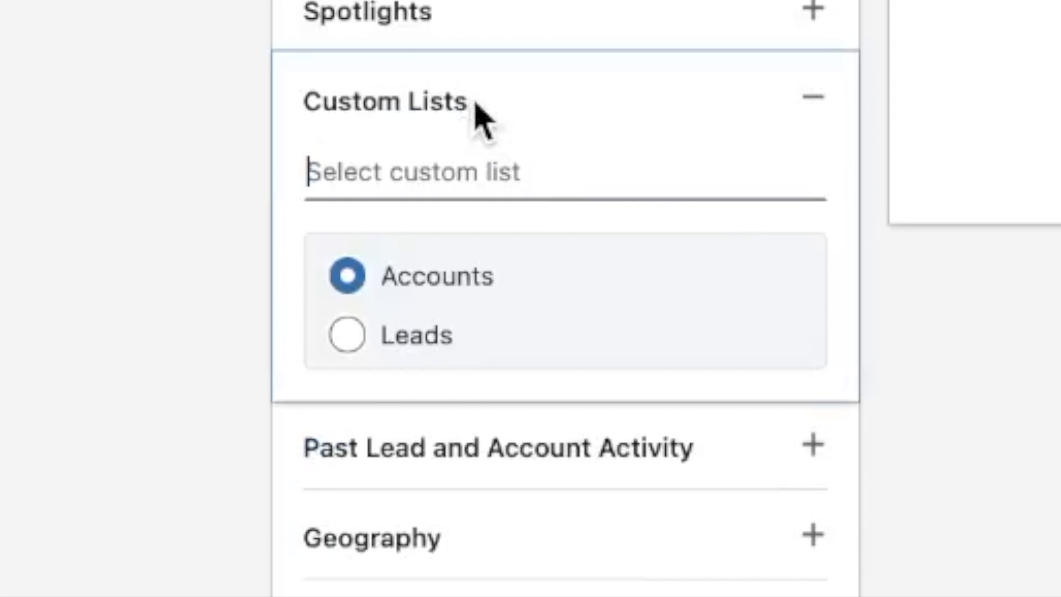
{"action": "left_click", "coordinate": [412, 171]}
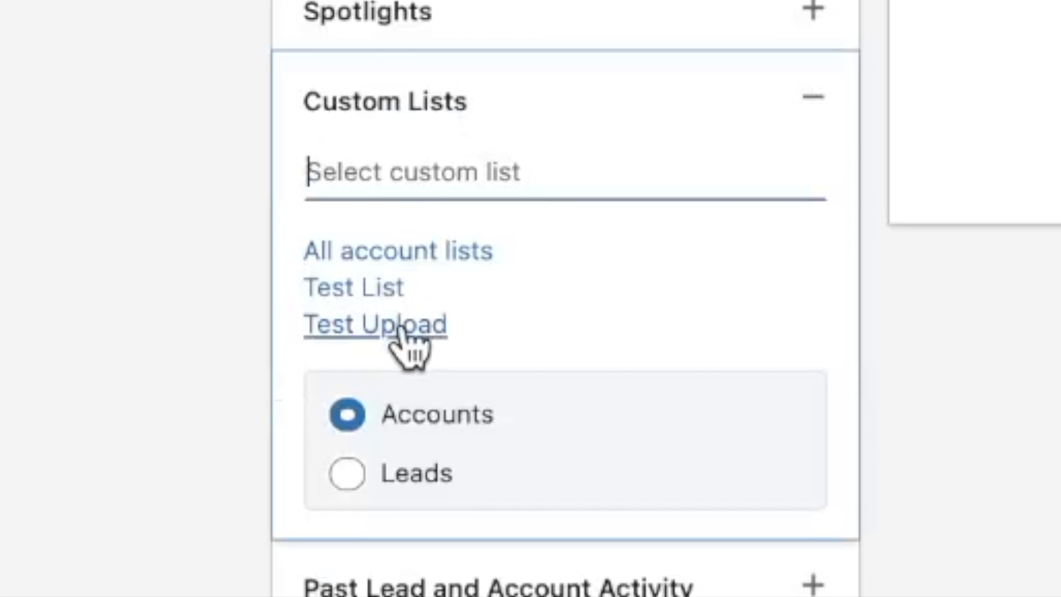
{"action": "mouse_move", "coordinate": [376, 323]}
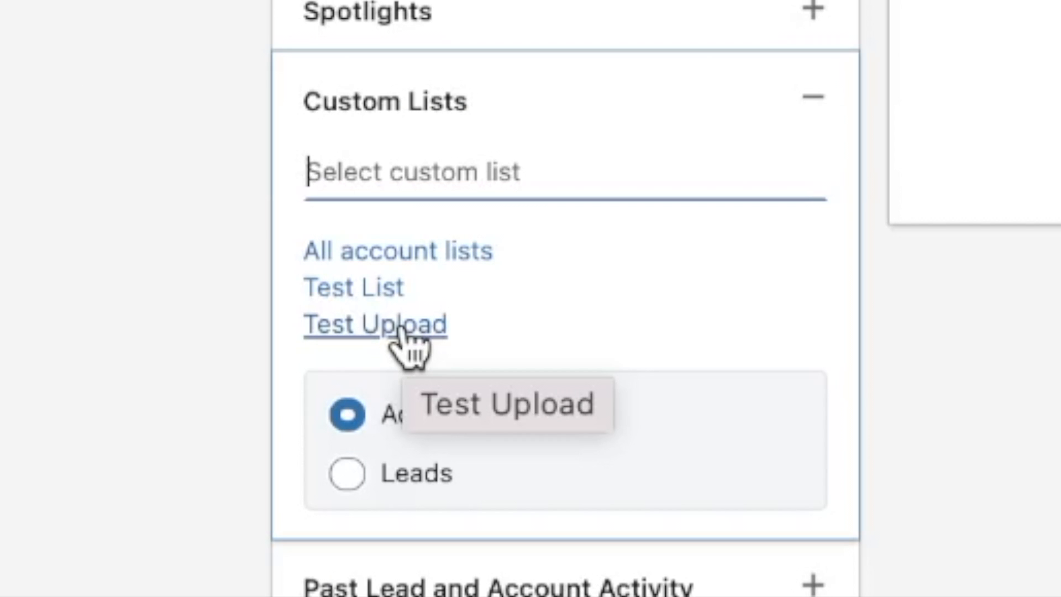
{"action": "left_click", "coordinate": [375, 323]}
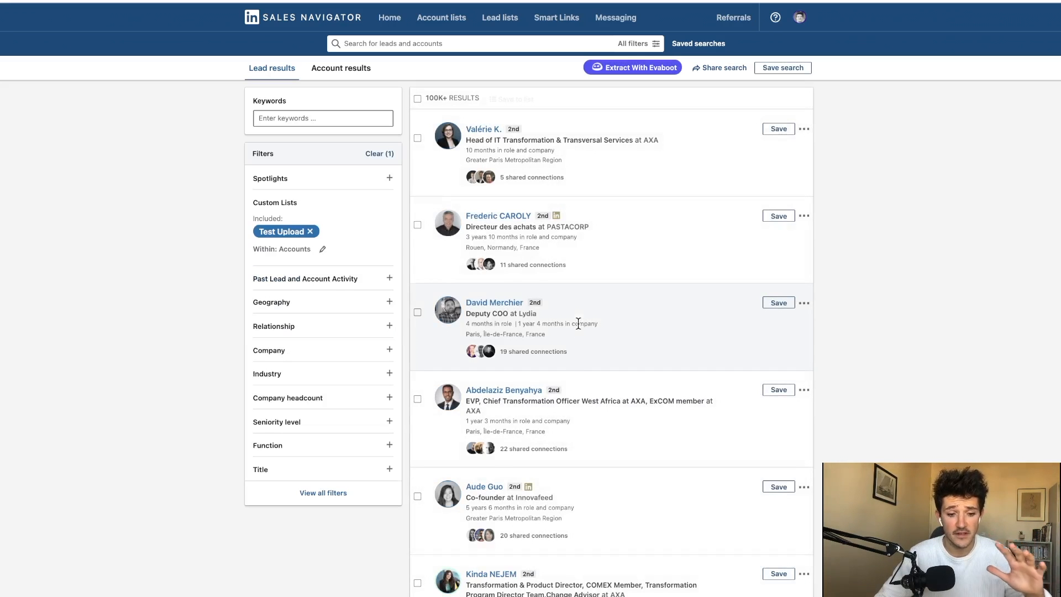
{"action": "scroll", "scroll_direction": "down", "scroll_amount": 3}
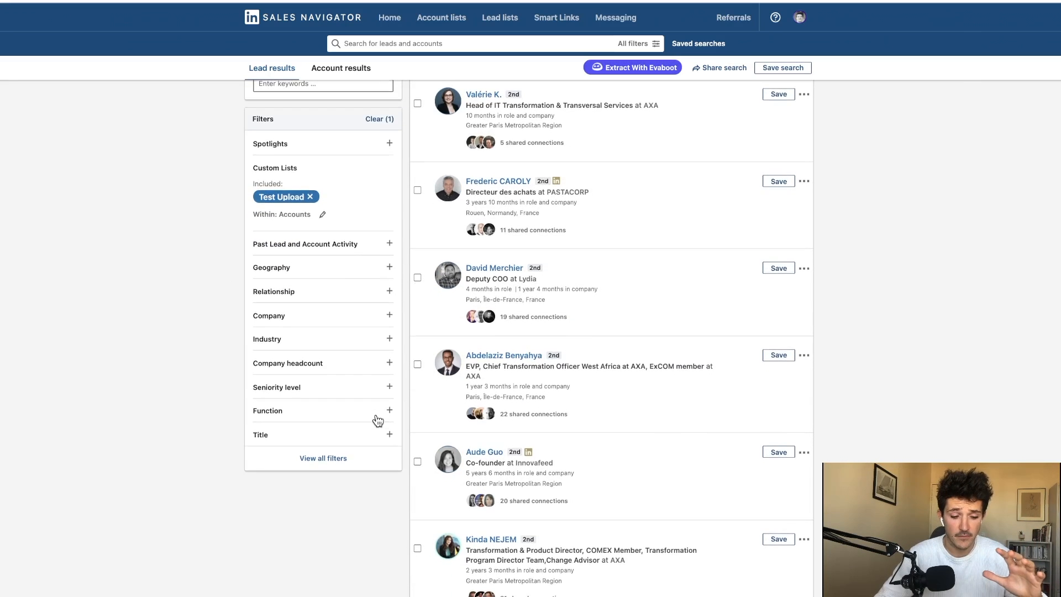
{"action": "mouse_move", "coordinate": [556, 444]}
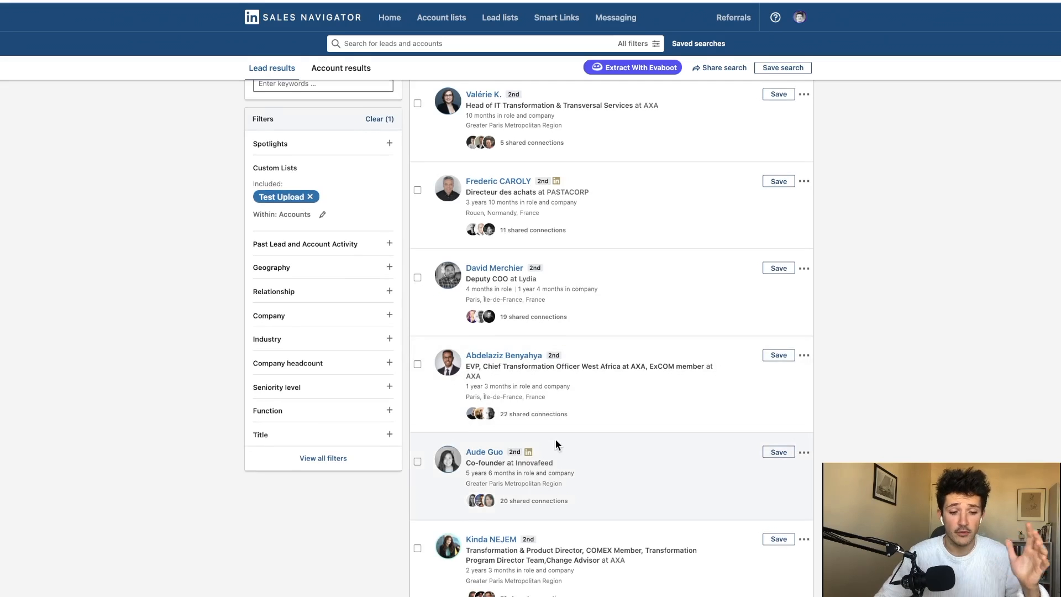
{"action": "scroll", "scroll_direction": "up", "scroll_amount": 3}
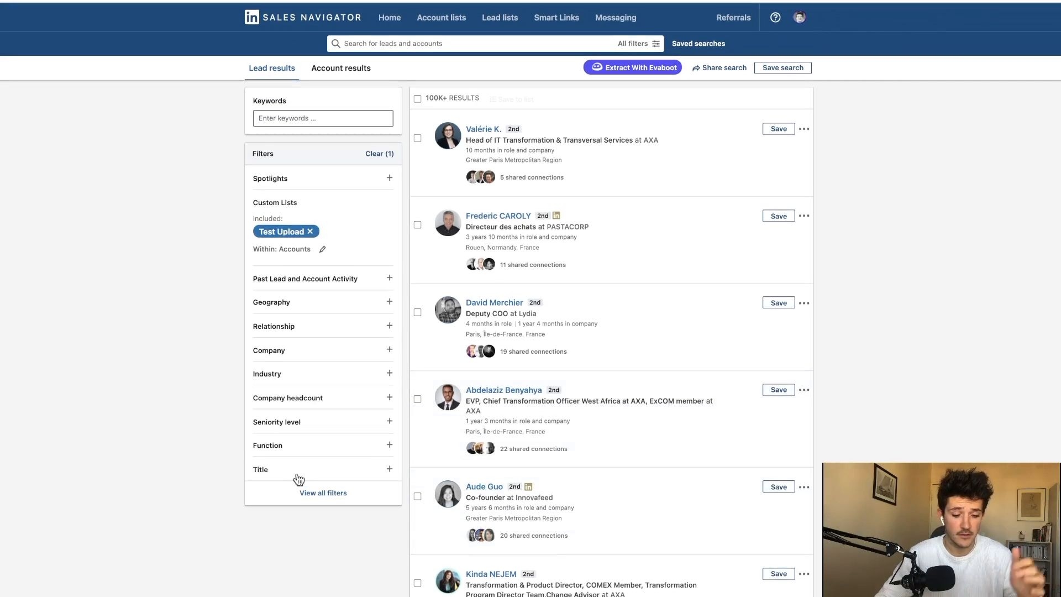
{"action": "type", "text": "CE"}
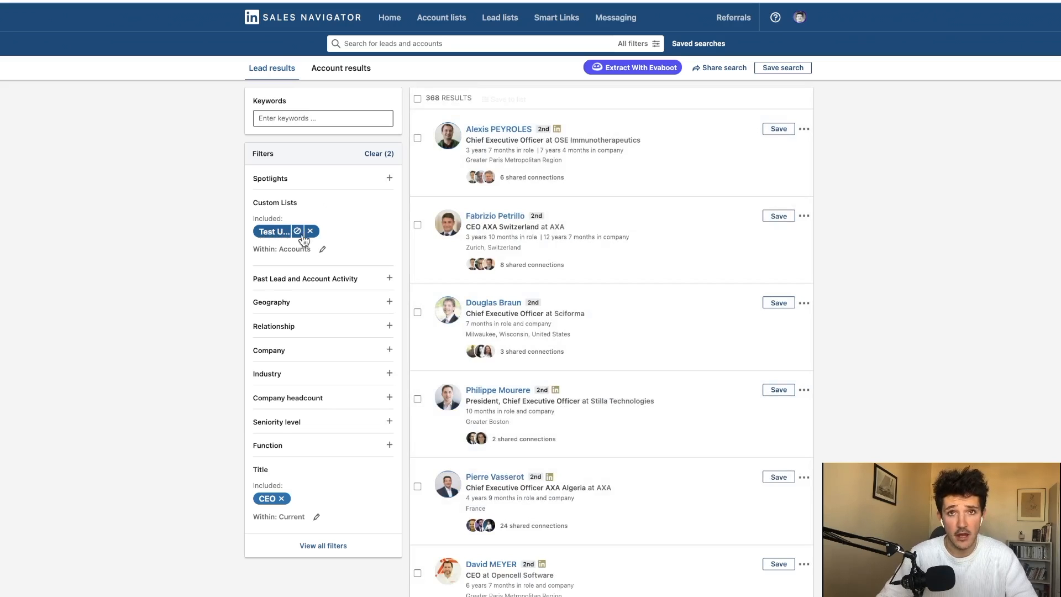
{"action": "mouse_move", "coordinate": [309, 243]}
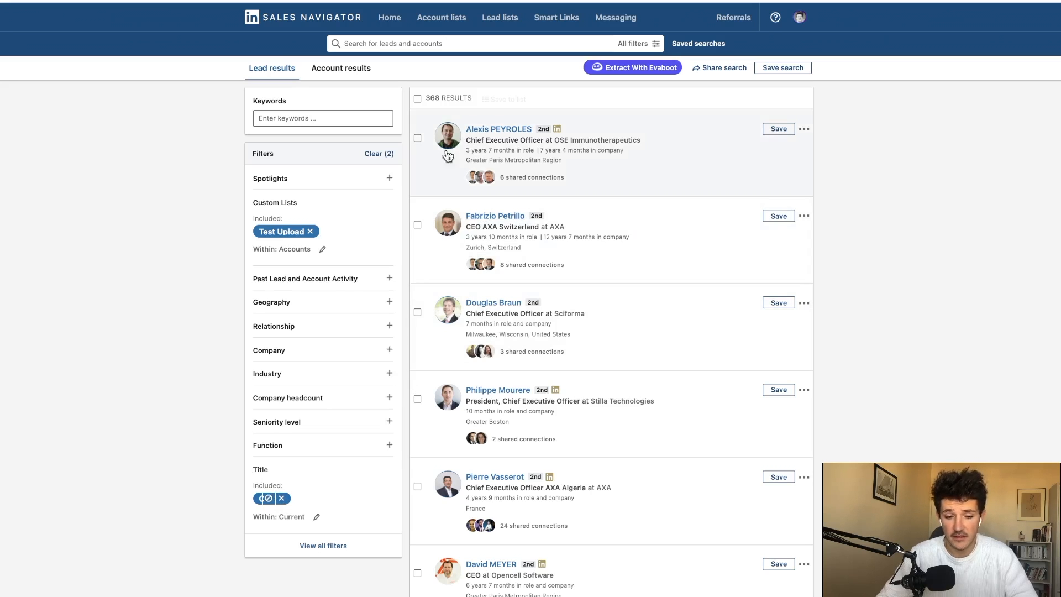
Step: Scroll through the 368 CEO leads, then return to the Sales Navigator home page
{"action": "scroll", "scroll_direction": "down", "scroll_amount": 3}
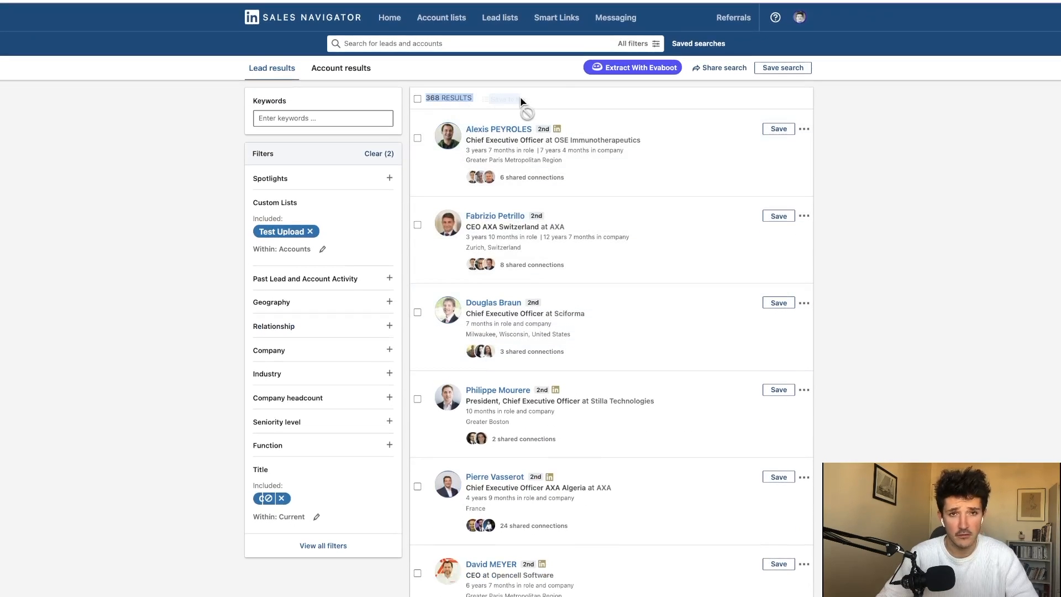
{"action": "scroll", "scroll_direction": "down", "scroll_amount": 3}
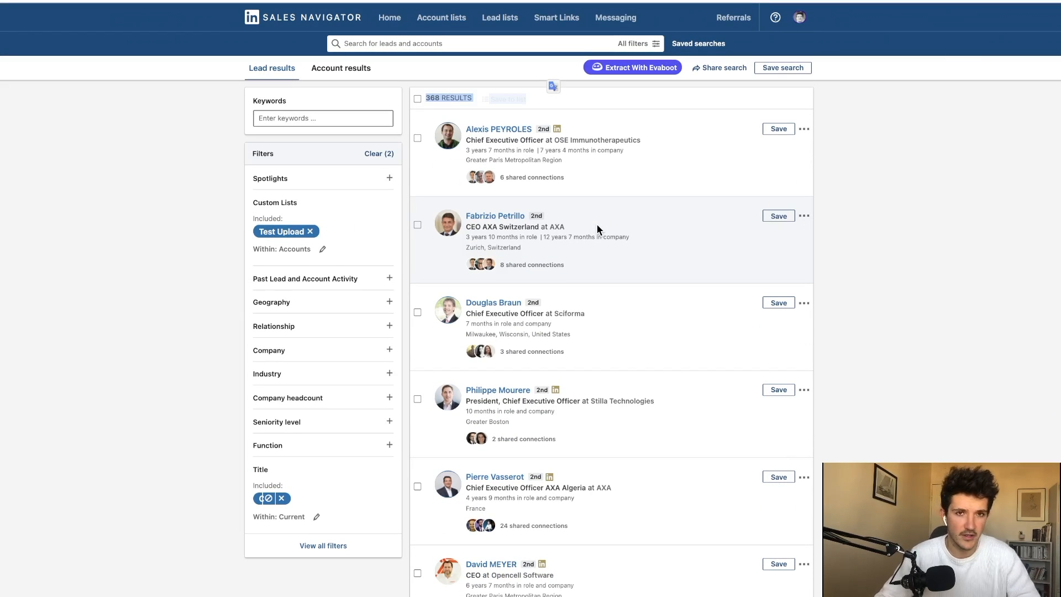
{"action": "mouse_move", "coordinate": [731, 323]}
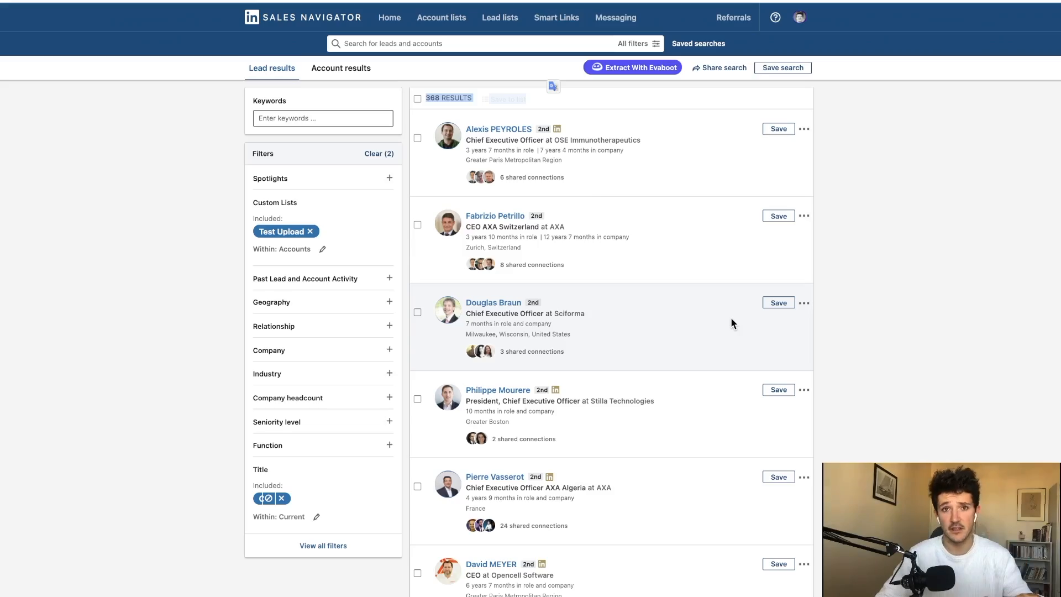
{"action": "left_click", "coordinate": [556, 17]}
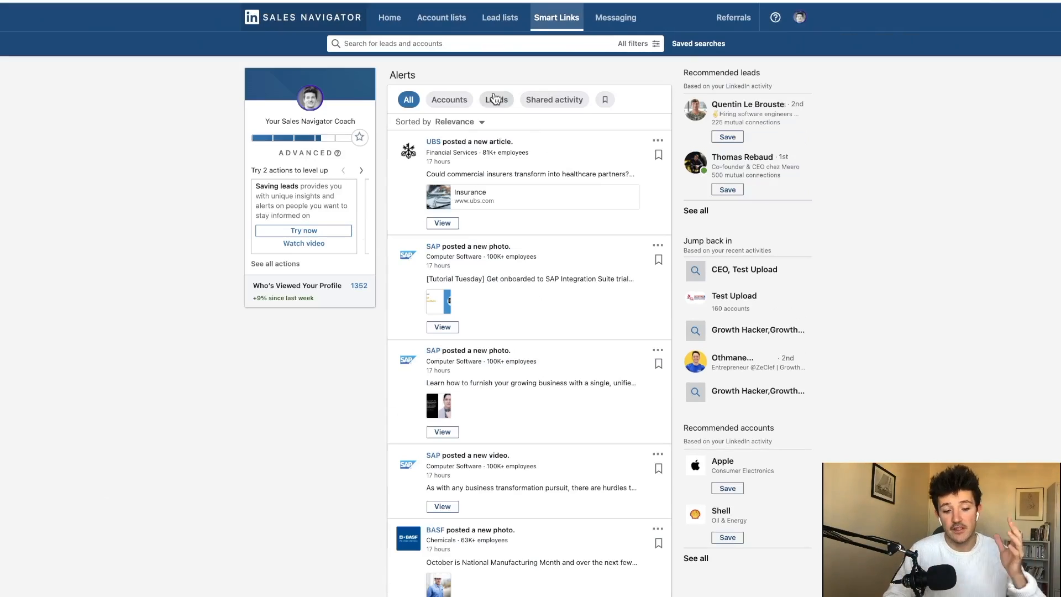
Step: Go to the Smart Links page listing My First Smart Link
{"action": "left_click", "coordinate": [555, 17]}
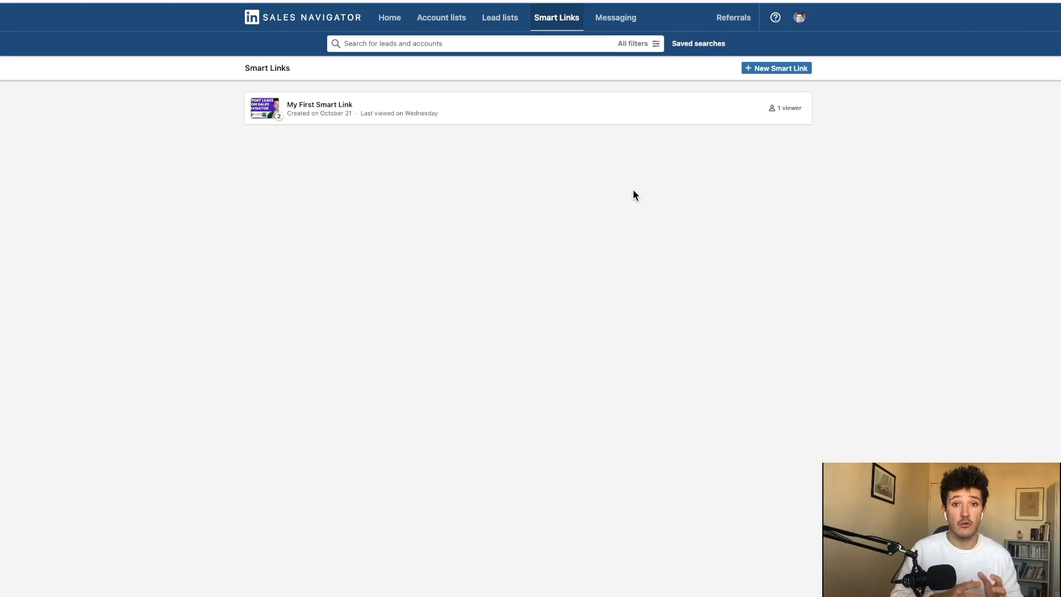
{"action": "mouse_move", "coordinate": [722, 202]}
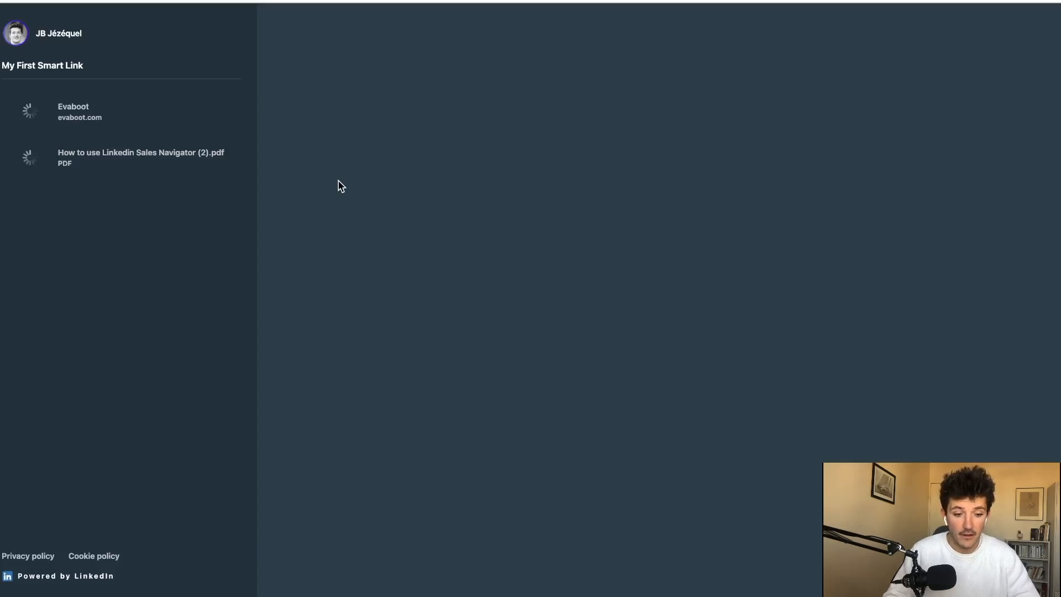
Step: Preview the Evaboot site and the Sales Navigator PDF, then close the viewer
{"action": "left_click", "coordinate": [73, 111]}
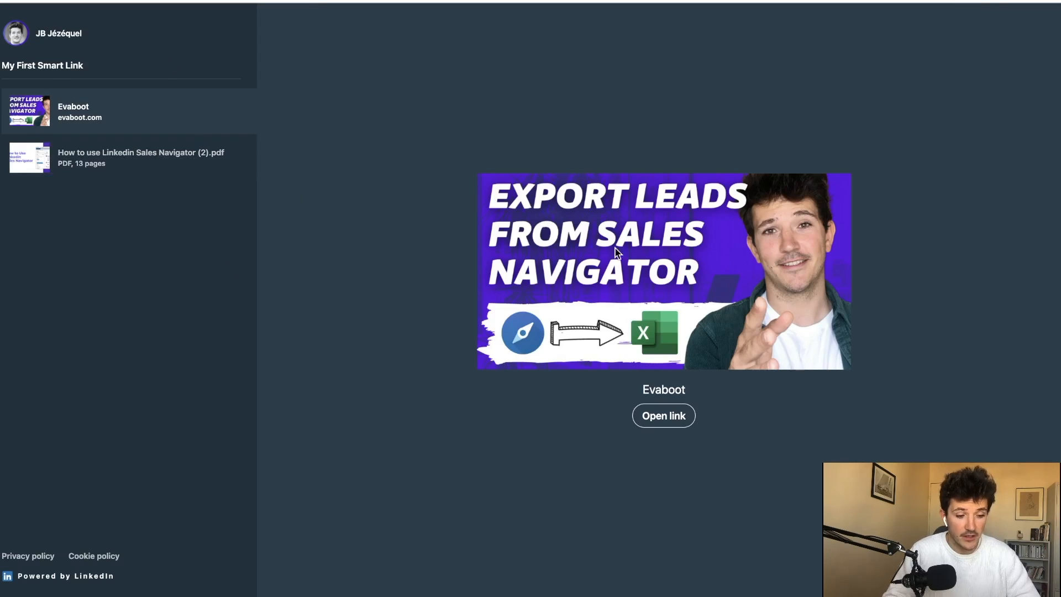
{"action": "left_click", "coordinate": [663, 415]}
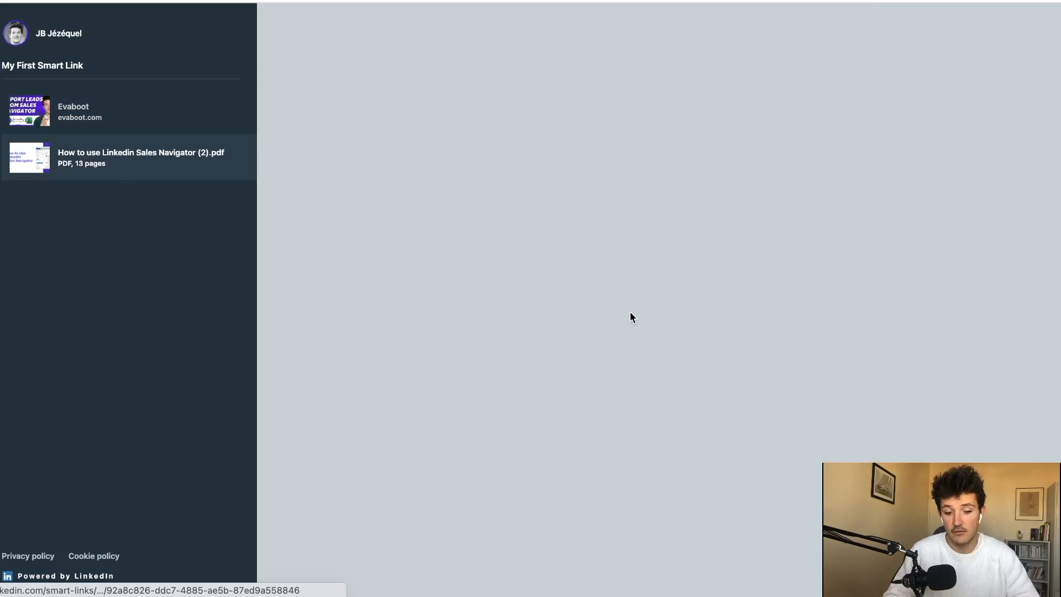
{"action": "left_click", "coordinate": [141, 157]}
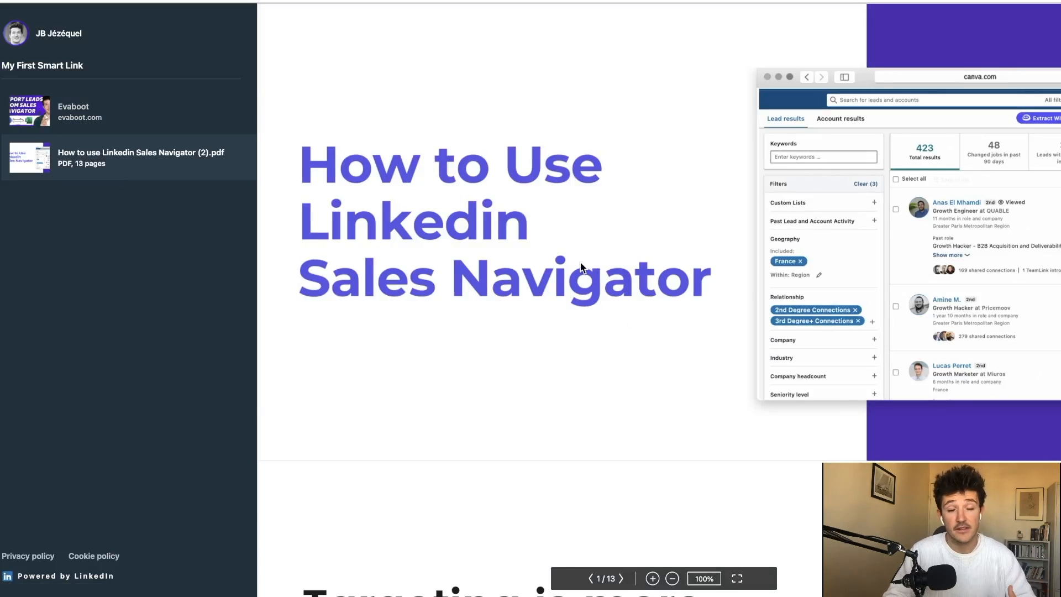
{"action": "left_click", "coordinate": [621, 577]}
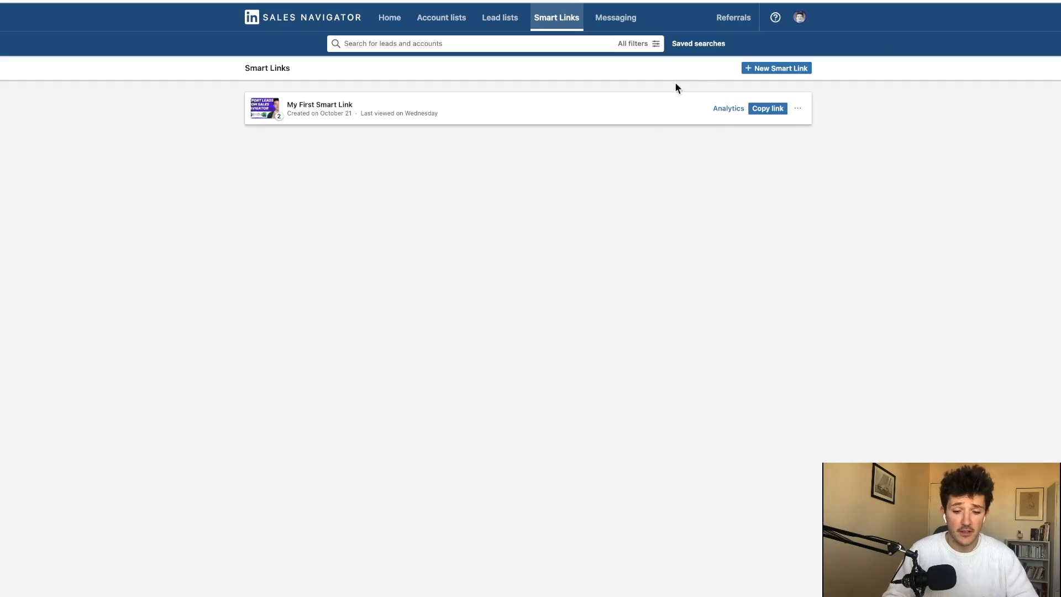
Step: View My First Smart Link's analytics and expand the 29-second visit
{"action": "left_click", "coordinate": [728, 109]}
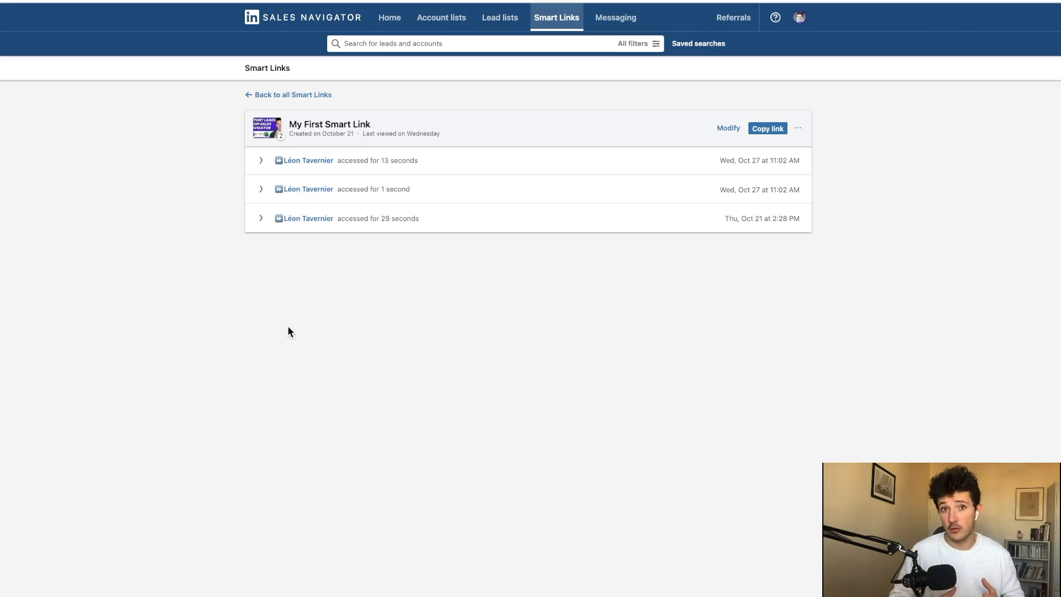
{"action": "mouse_move", "coordinate": [304, 227]}
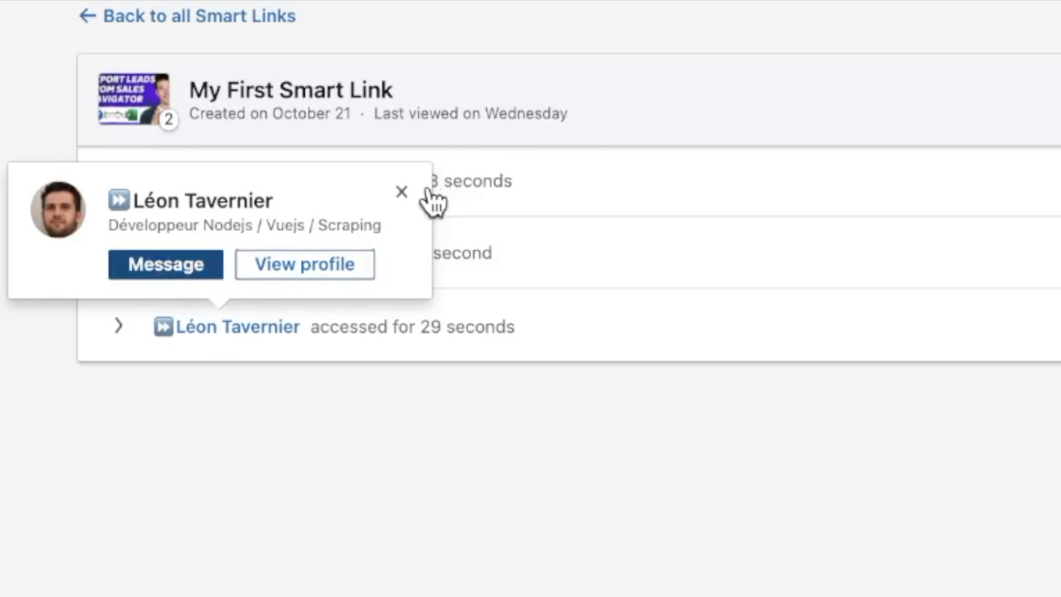
{"action": "left_click", "coordinate": [401, 191]}
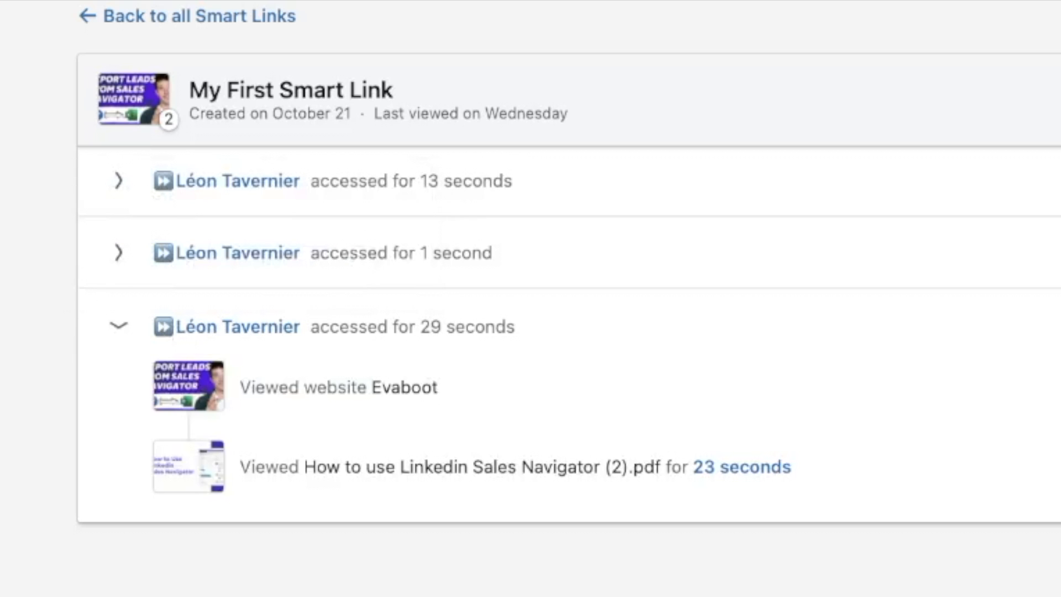
{"action": "mouse_move", "coordinate": [257, 395]}
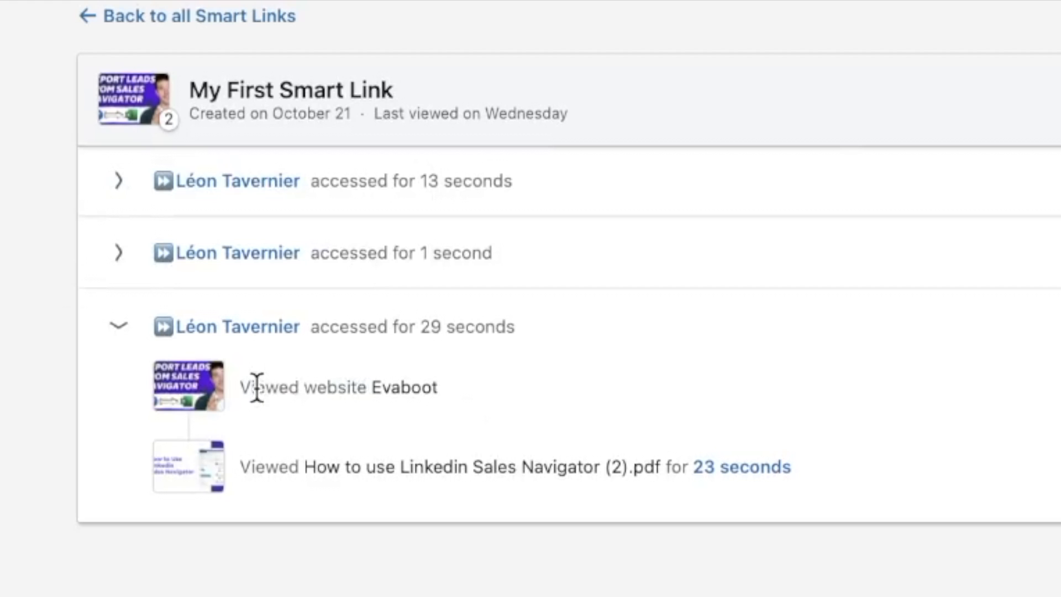
{"action": "mouse_move", "coordinate": [263, 479]}
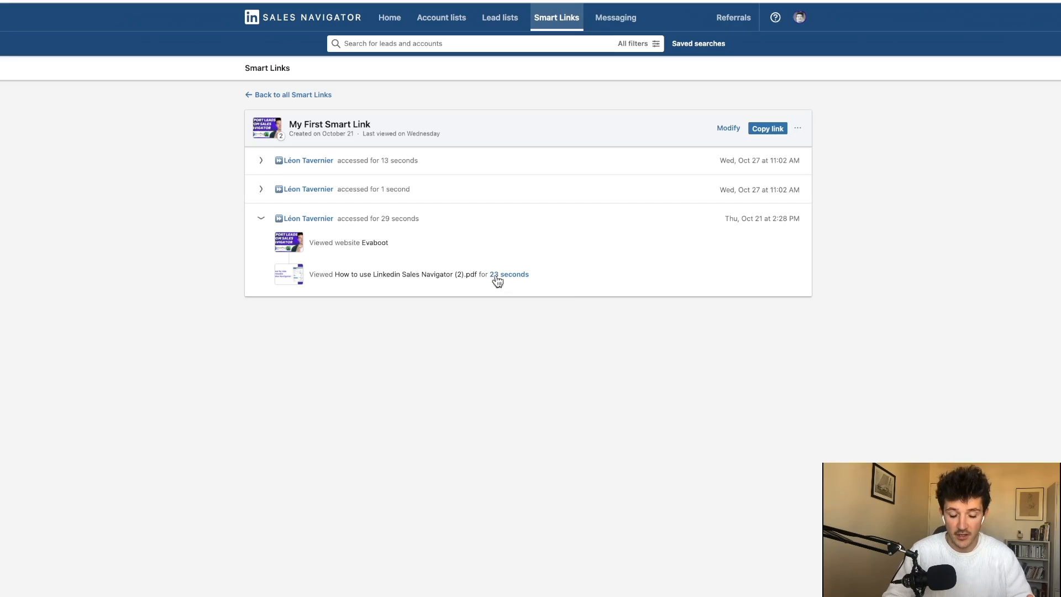
Step: Check the PDF's per-page viewing times, with Page 3 viewed longest at 5 seconds
{"action": "left_click", "coordinate": [509, 274]}
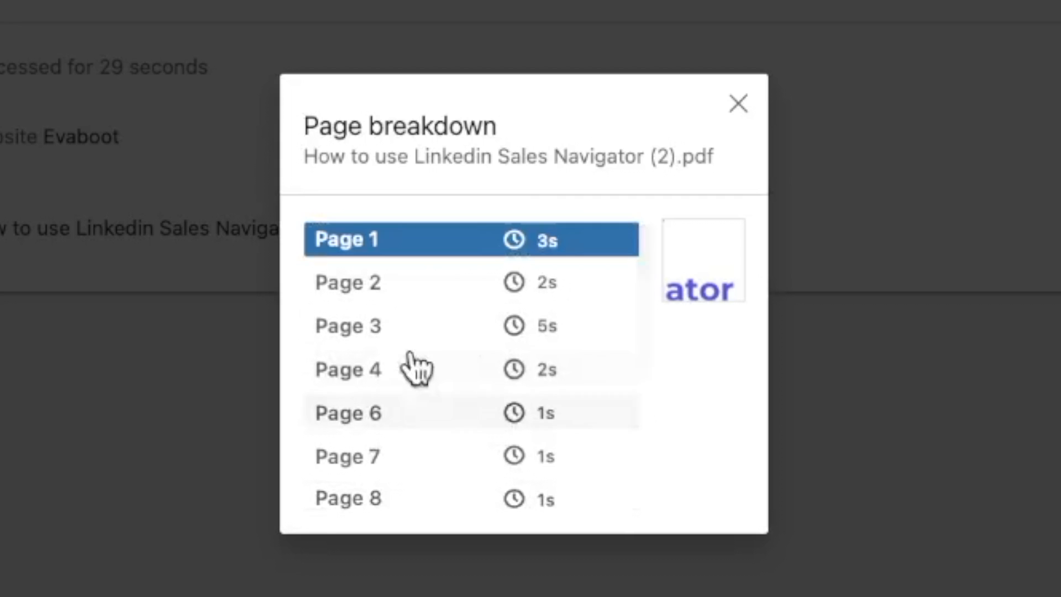
{"action": "left_click", "coordinate": [738, 105]}
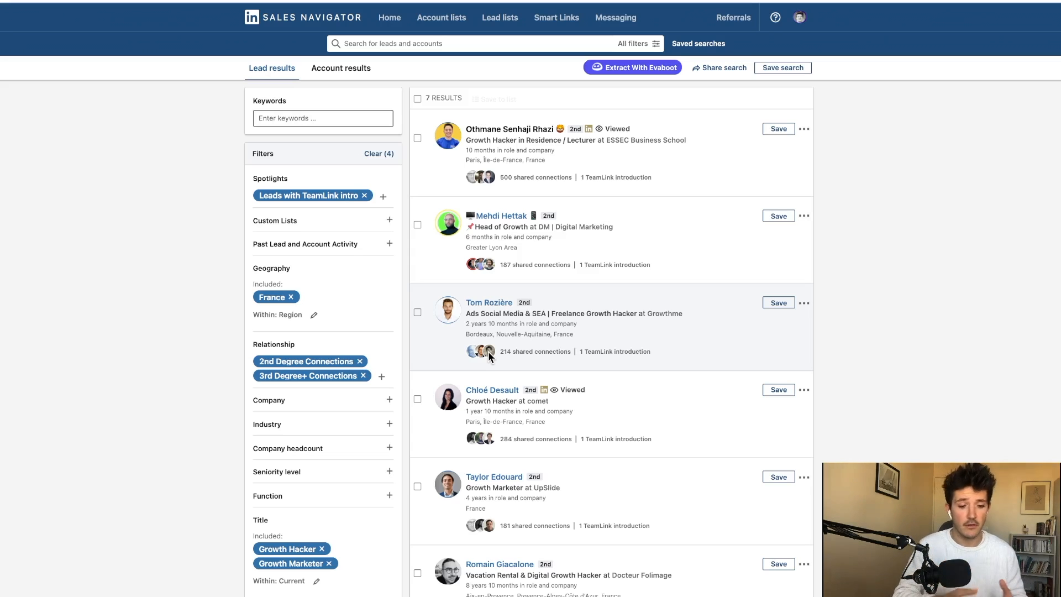
Step: Scroll through the 7 French growth hacker and marketer leads with TeamLink intros
{"action": "scroll", "scroll_direction": "down", "scroll_amount": 3}
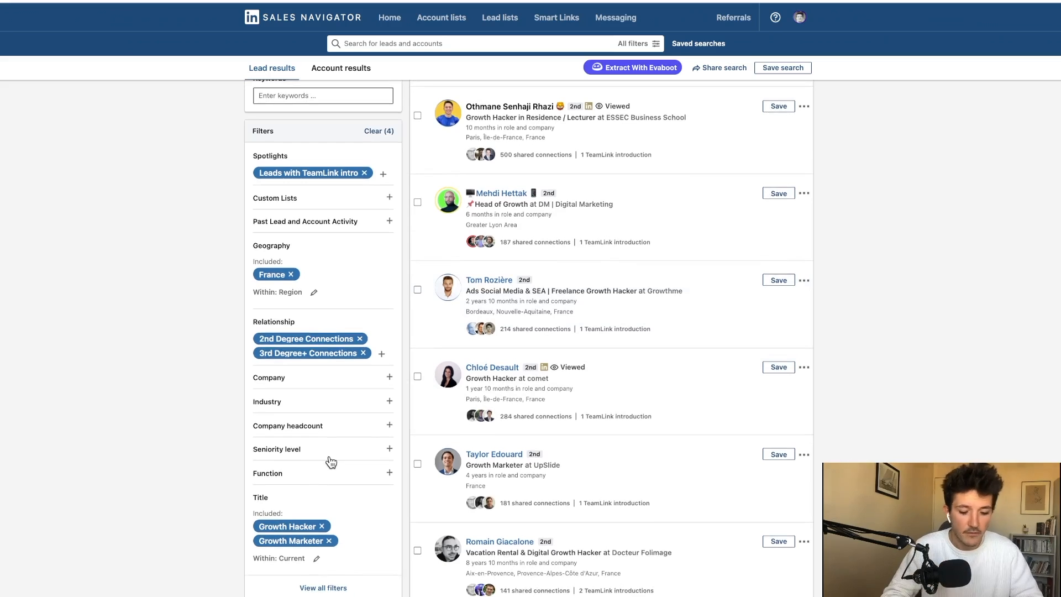
{"action": "scroll", "scroll_direction": "up", "scroll_amount": 3}
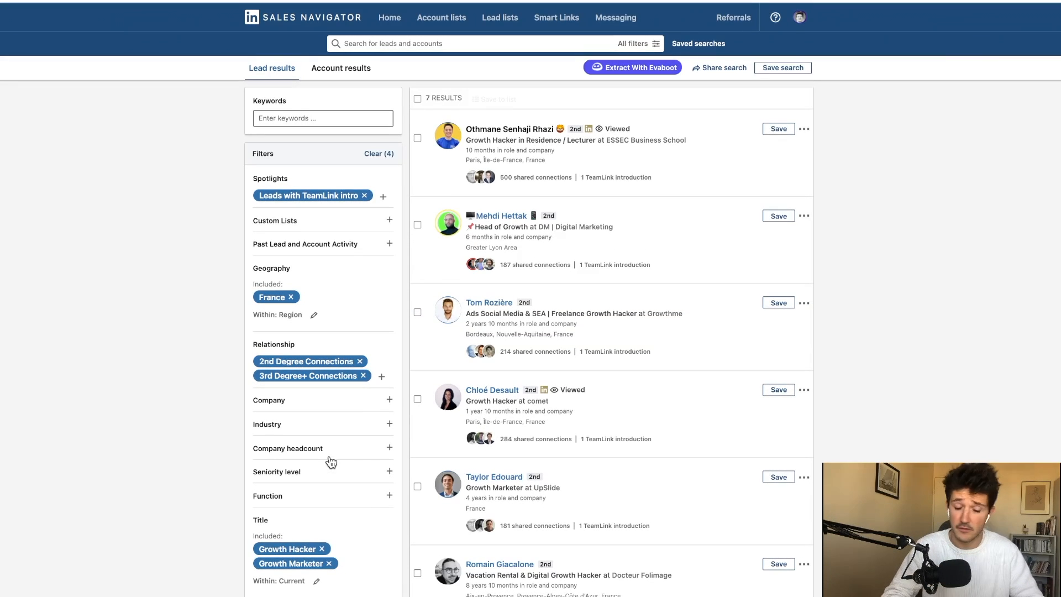
{"action": "mouse_move", "coordinate": [884, 331]}
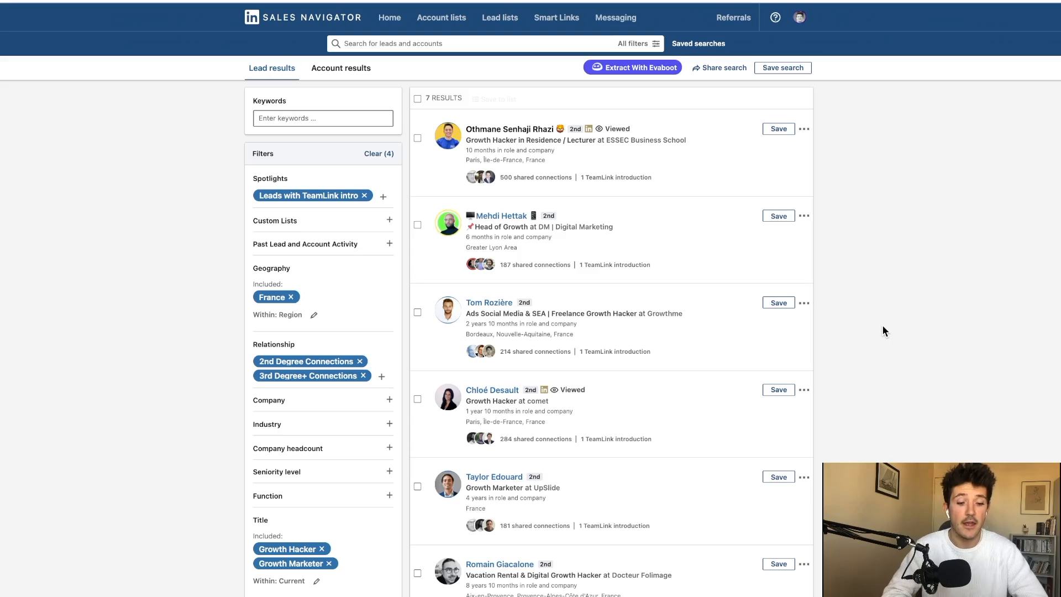
{"action": "mouse_move", "coordinate": [585, 405]}
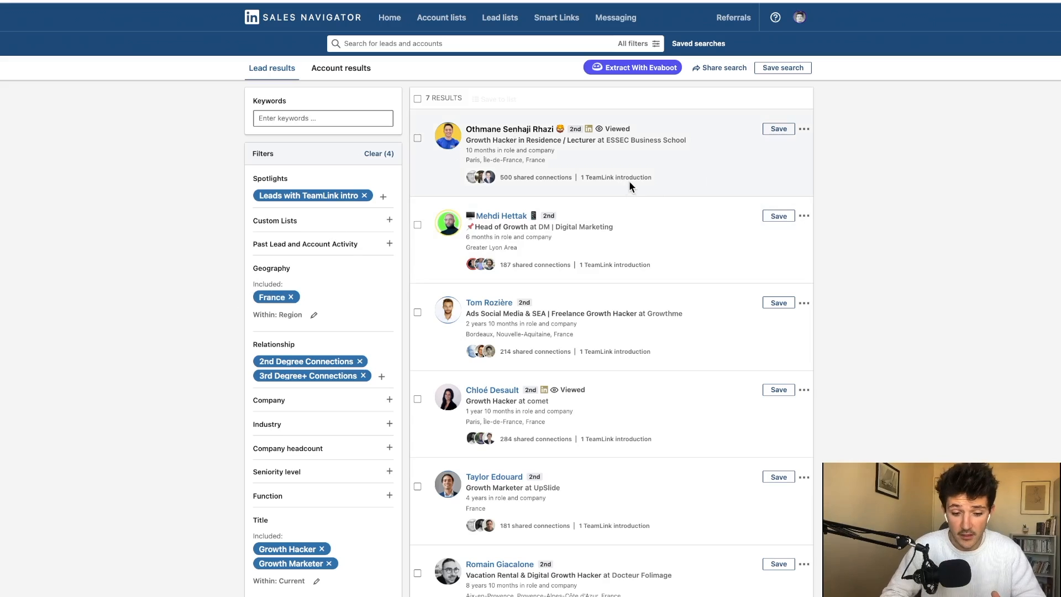
{"action": "scroll", "scroll_direction": "down", "scroll_amount": 3}
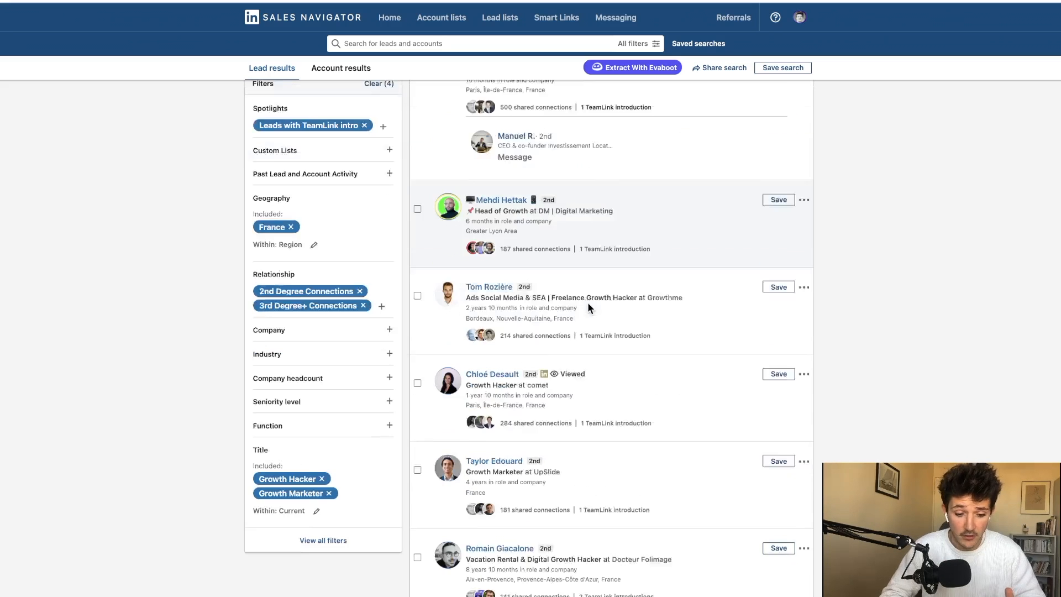
{"action": "scroll", "scroll_direction": "down", "scroll_amount": 3}
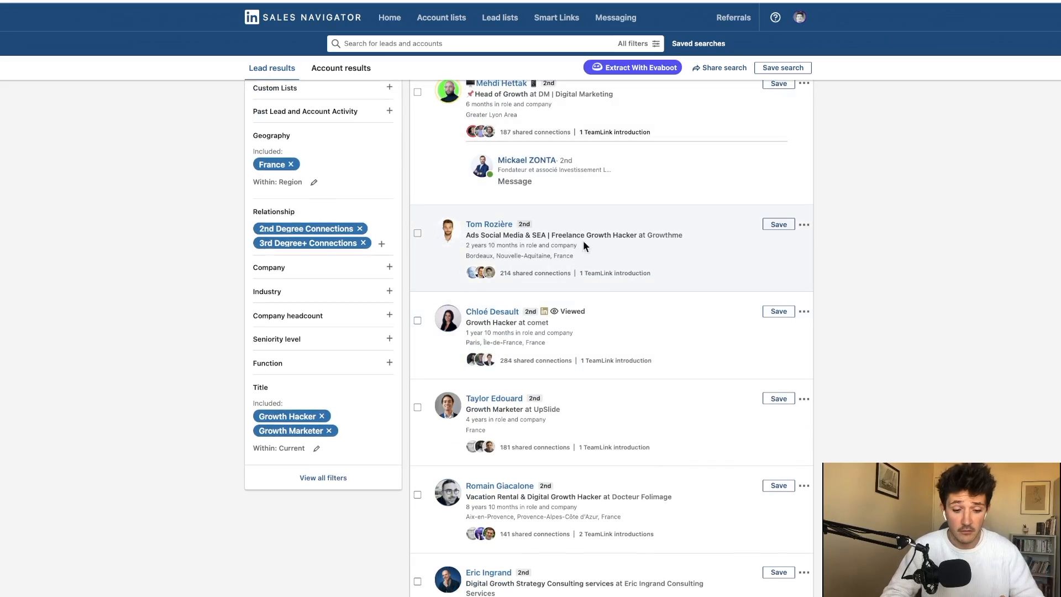
{"action": "scroll", "scroll_direction": "down", "scroll_amount": 3}
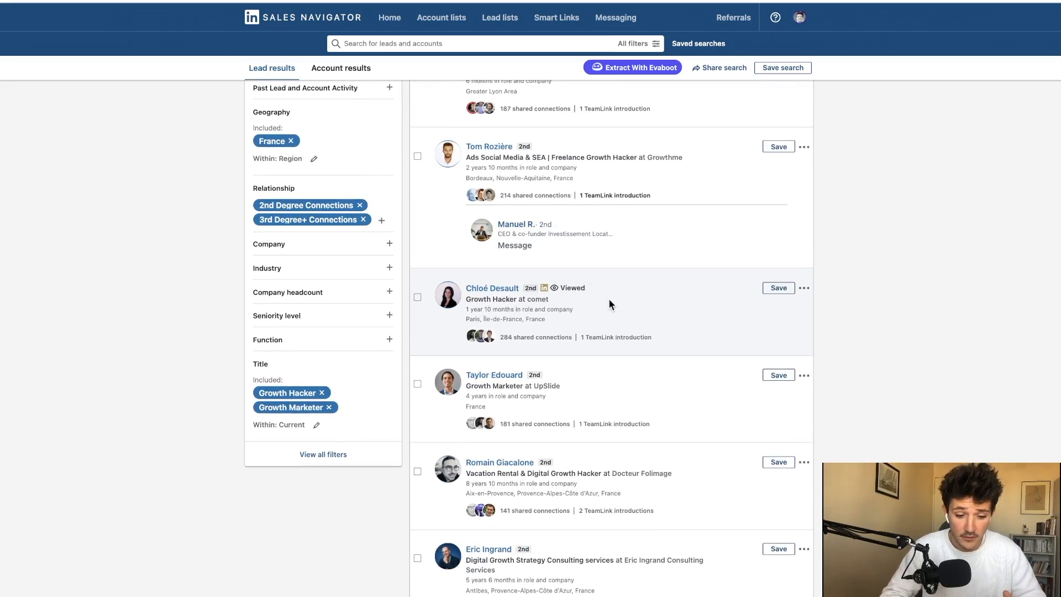
{"action": "scroll", "scroll_direction": "up", "scroll_amount": 3}
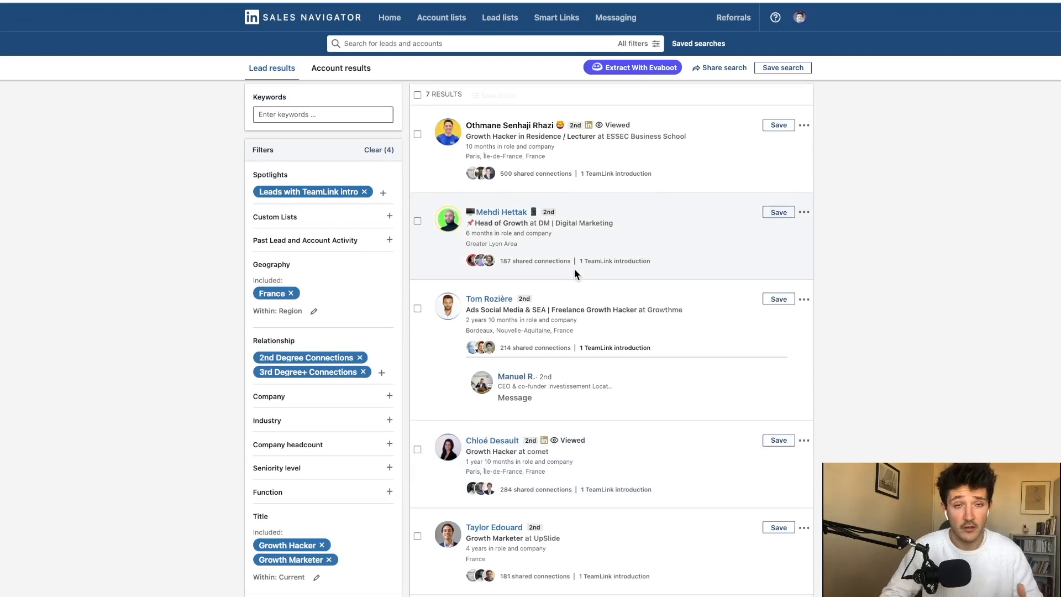